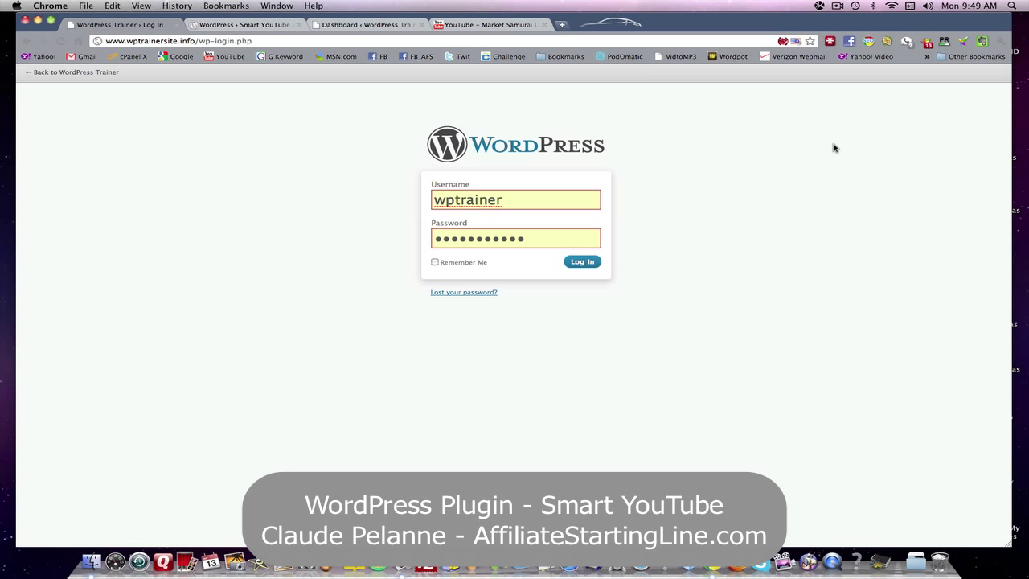
mouse_move(839, 103)
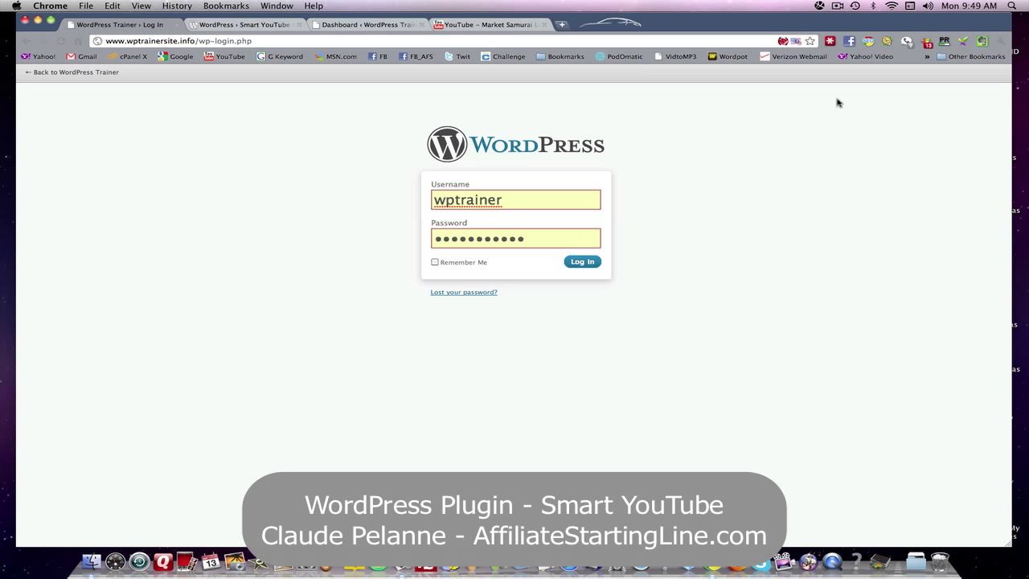
mouse_move(582, 119)
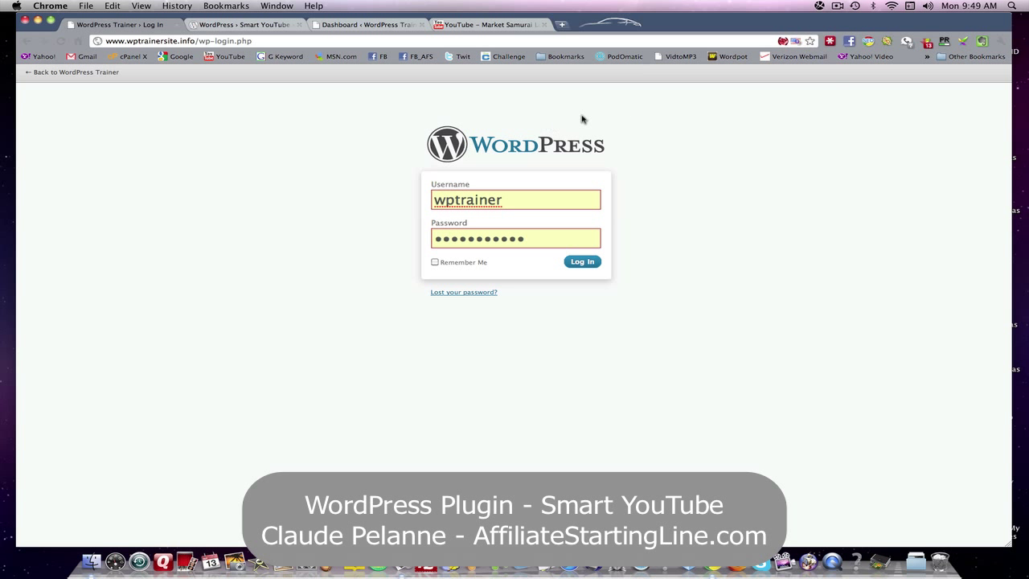
mouse_move(696, 131)
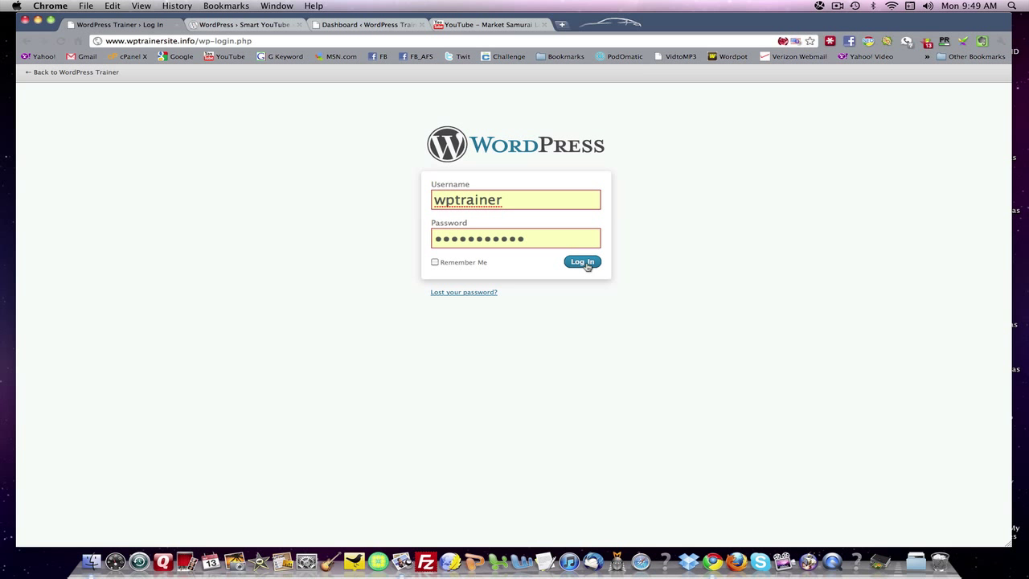
Log in to the dashboard and reach the Install Plugins page from the installed plugins list
click(582, 260)
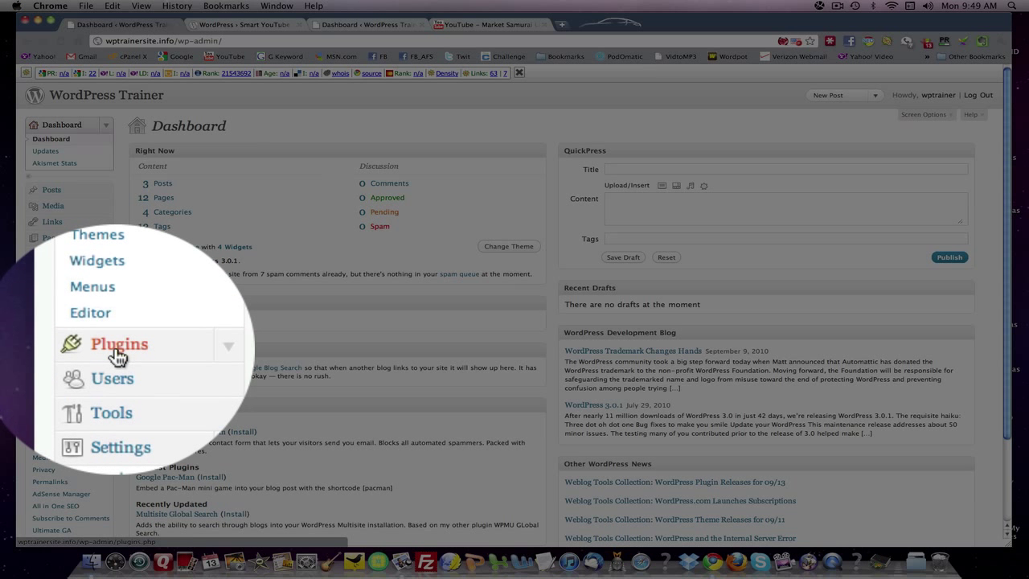
click(119, 344)
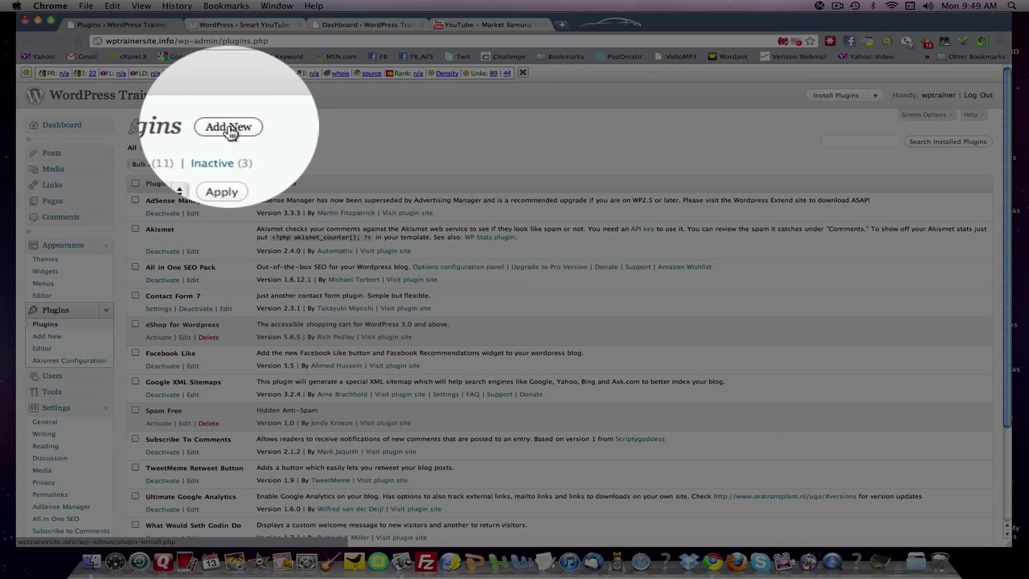
click(228, 127)
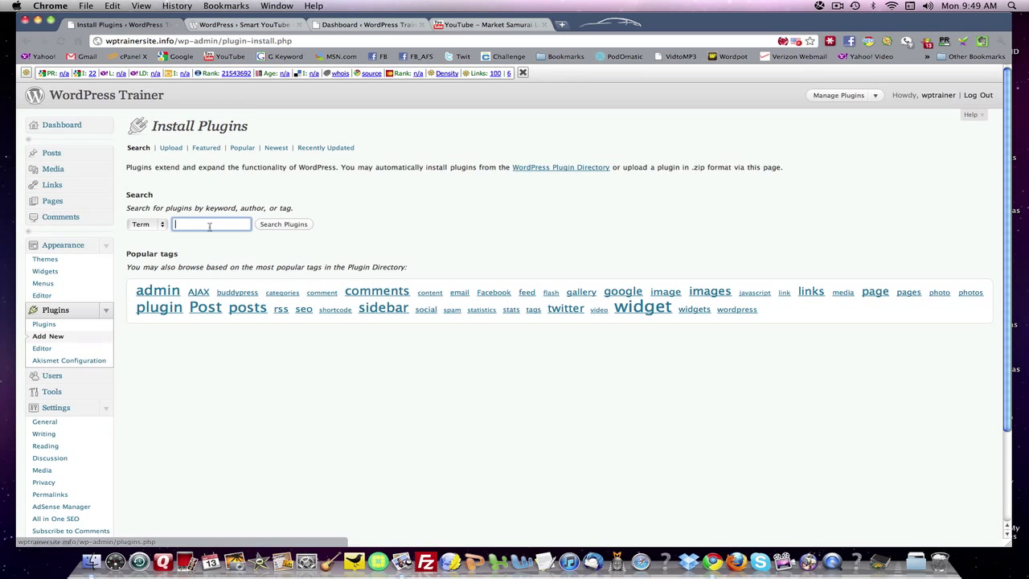
mouse_move(282, 231)
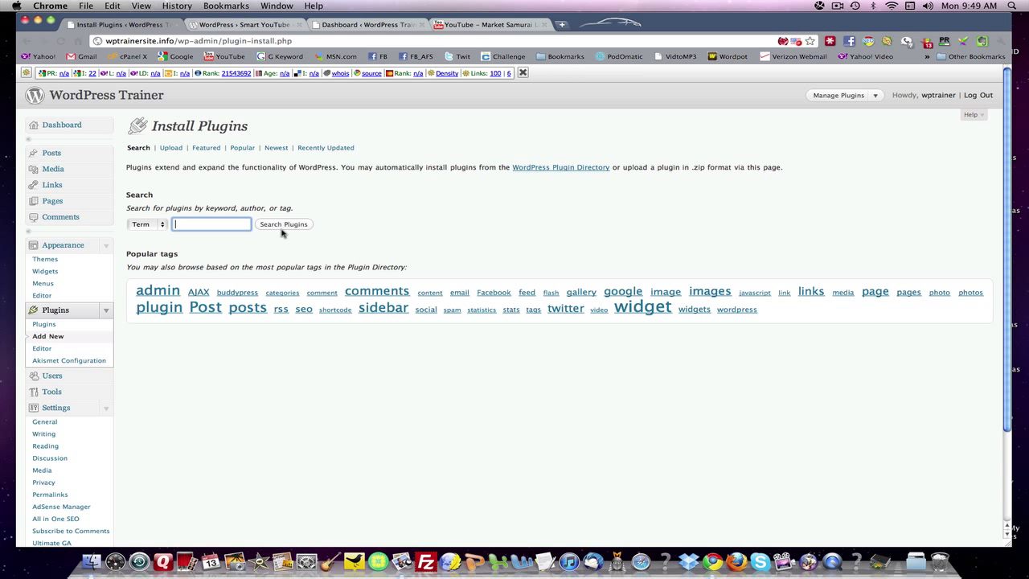
Search for 'smart youtube', install the Smart YouTube plugin and activate it
text(smart)
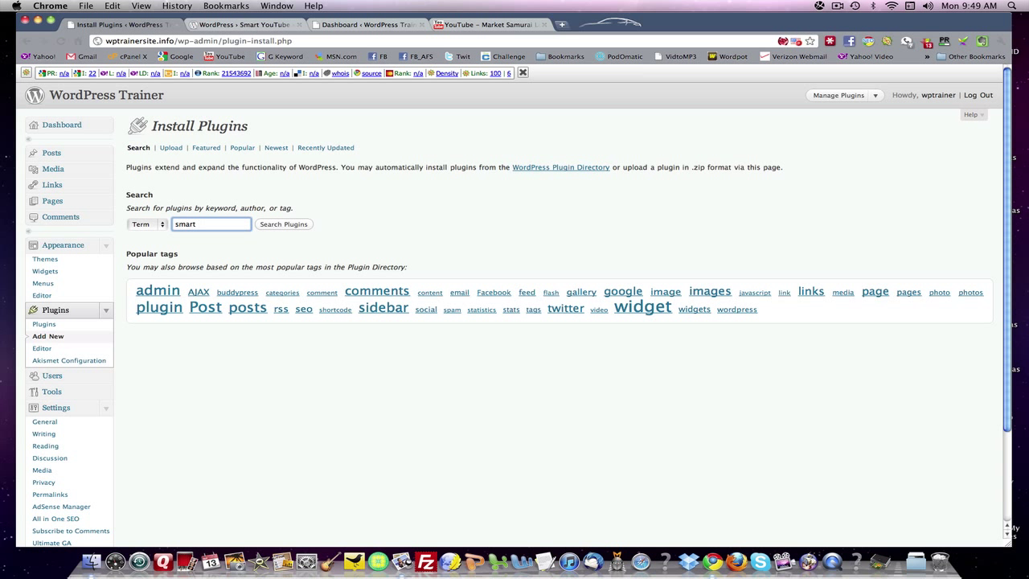
text(youtube)
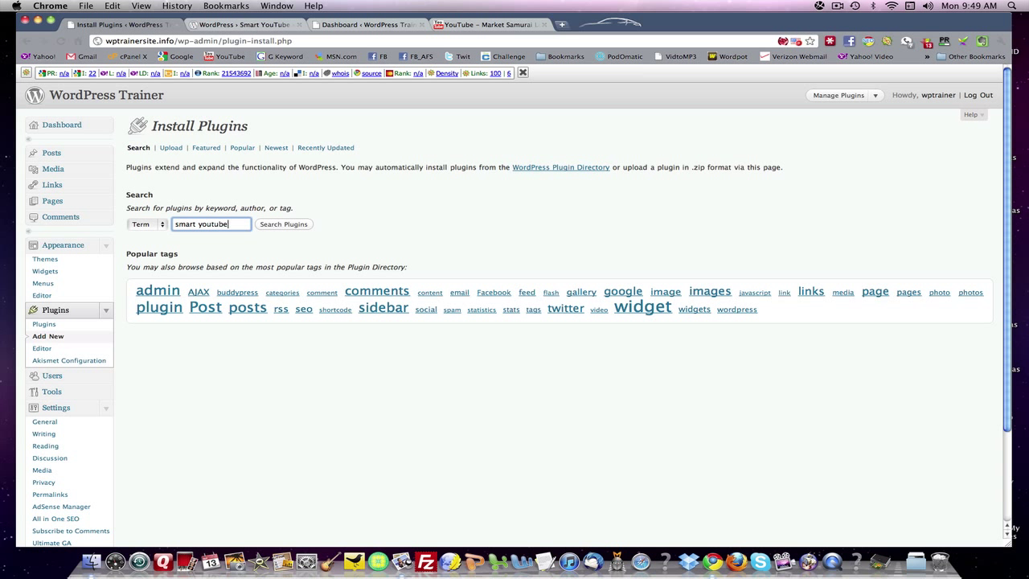
click(283, 225)
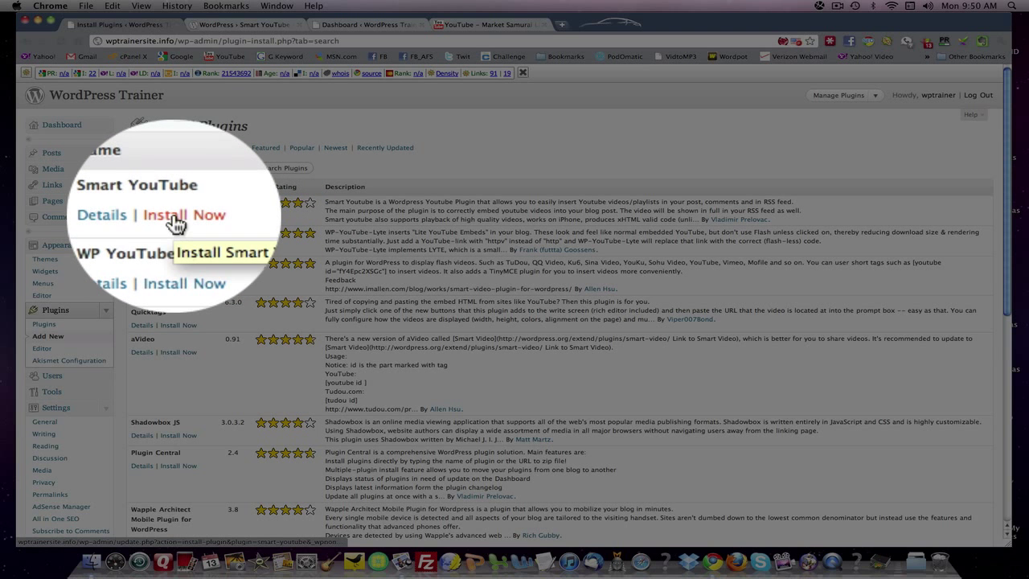
click(183, 215)
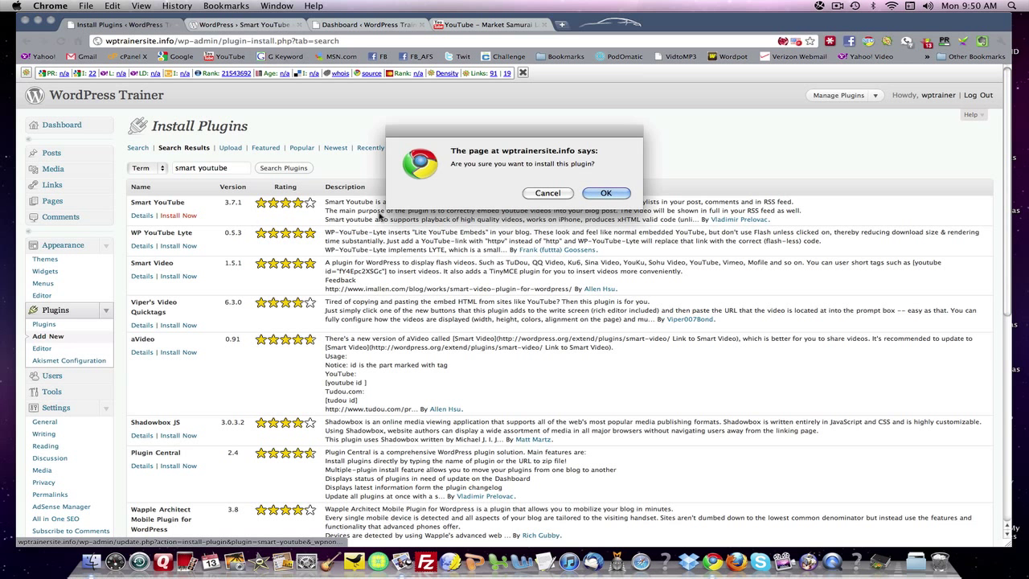
click(605, 193)
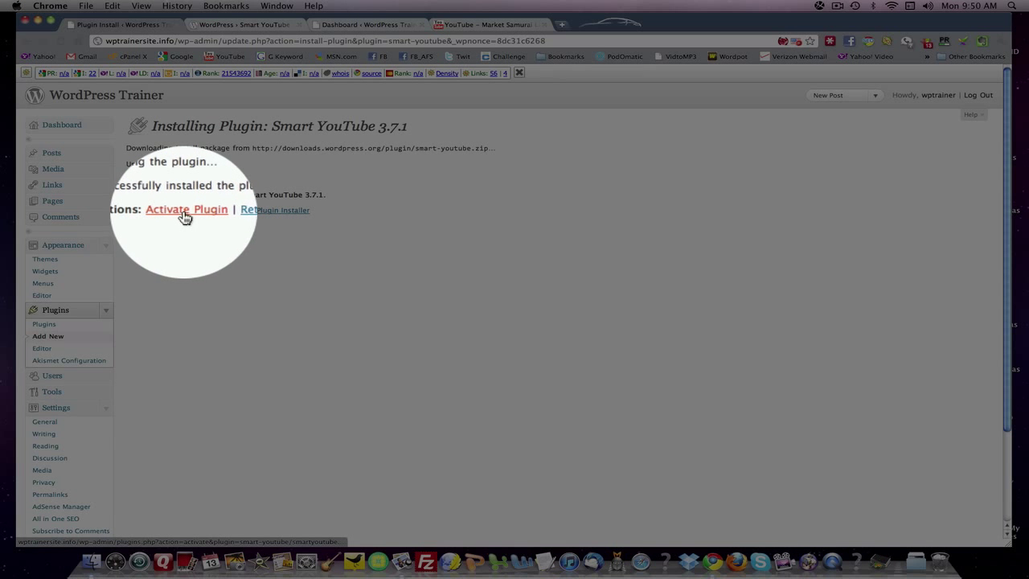
click(187, 209)
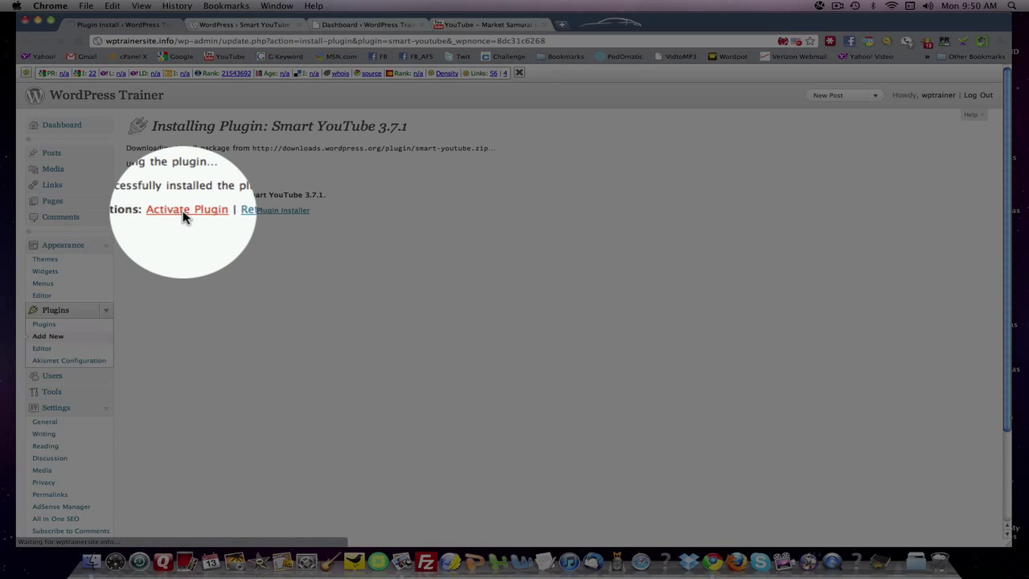
click(186, 209)
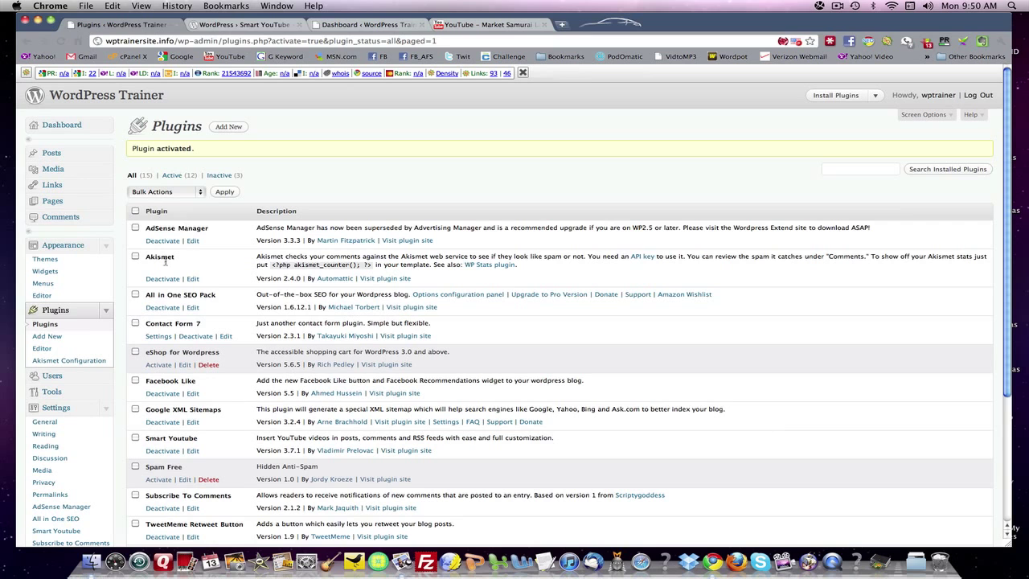
Reach the Smart Youtube entry under Settings in the sidebar and open its options page
scroll(down, 3)
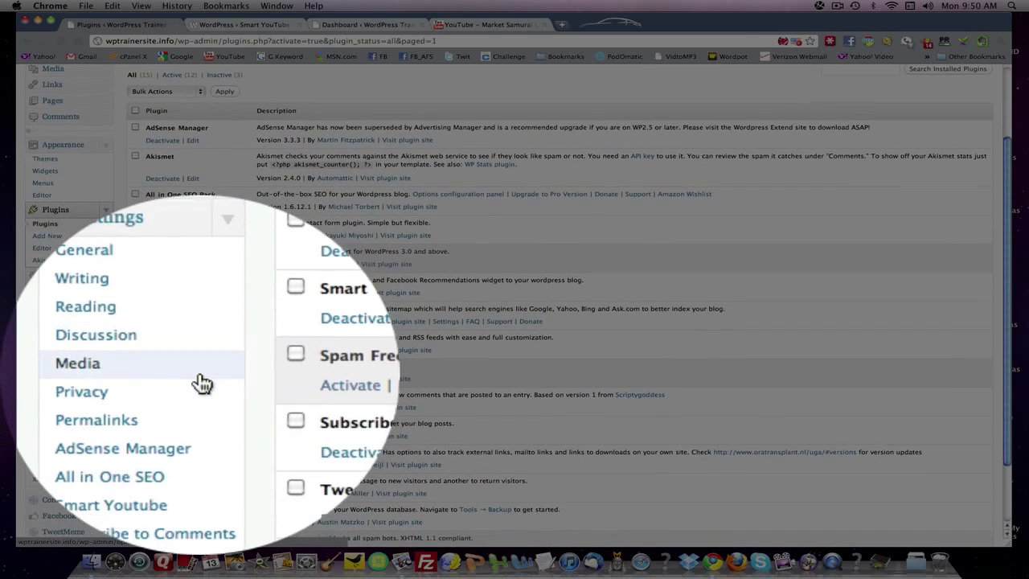
scroll(down, 3)
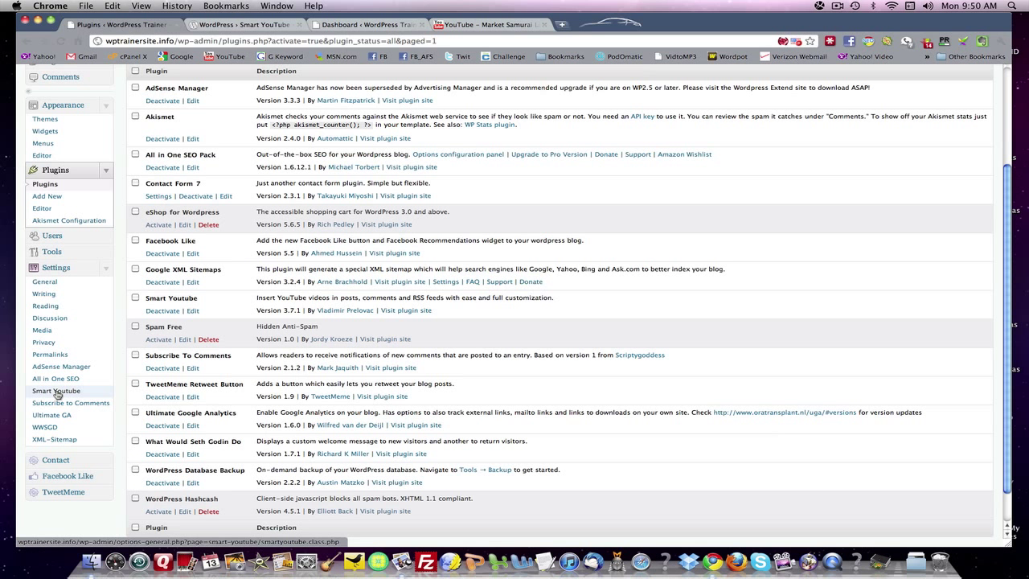
click(55, 391)
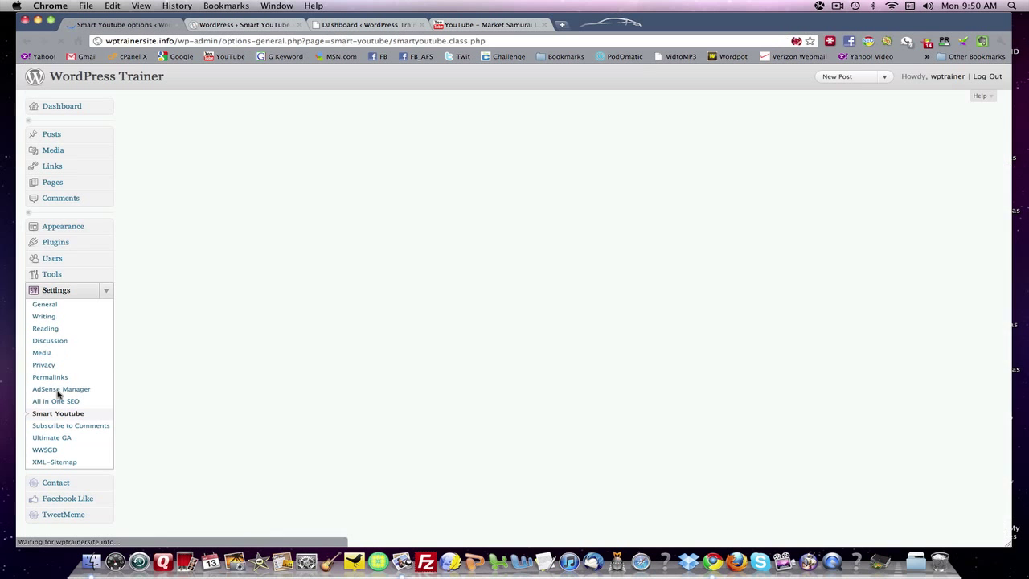
Set normal-mode video size to the 480x385 preset, keeping 560x340 for high quality
click(58, 411)
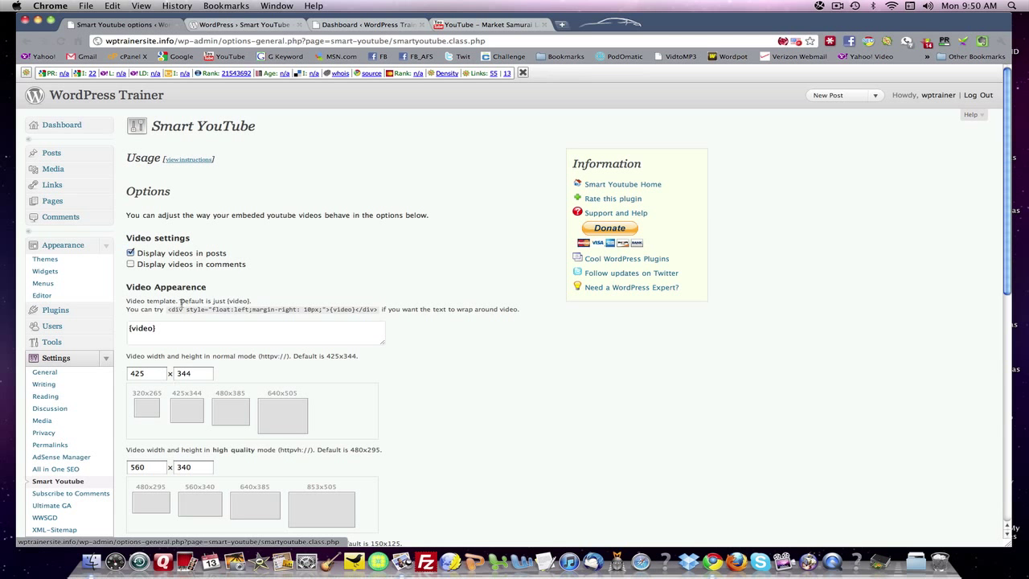
scroll(down, 3)
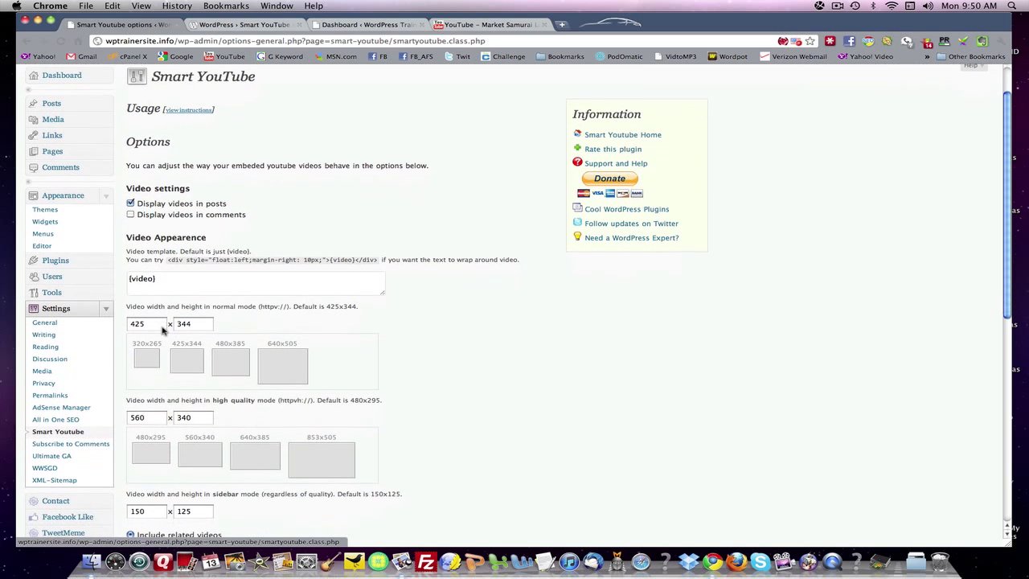
scroll(down, 3)
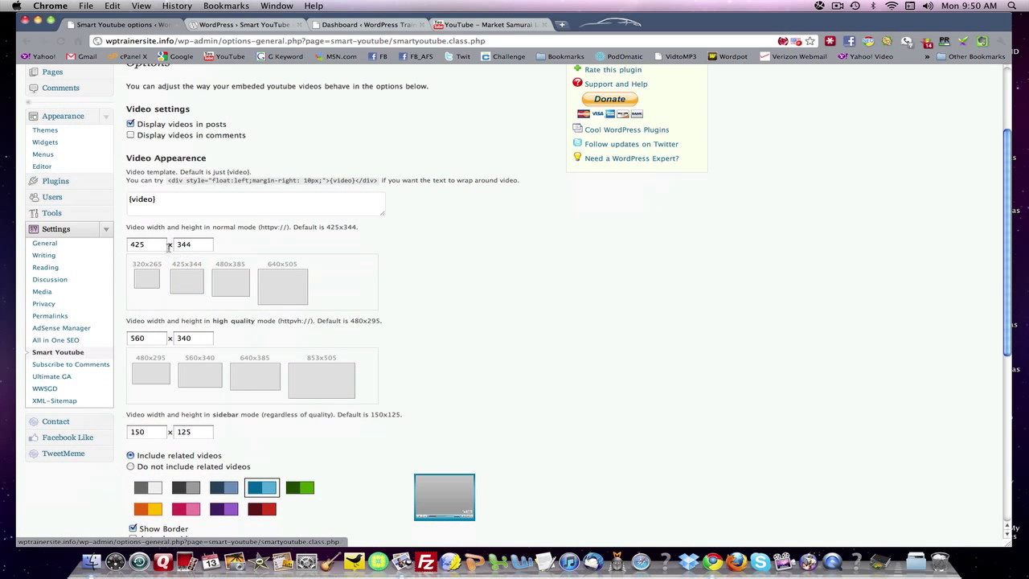
mouse_move(213, 238)
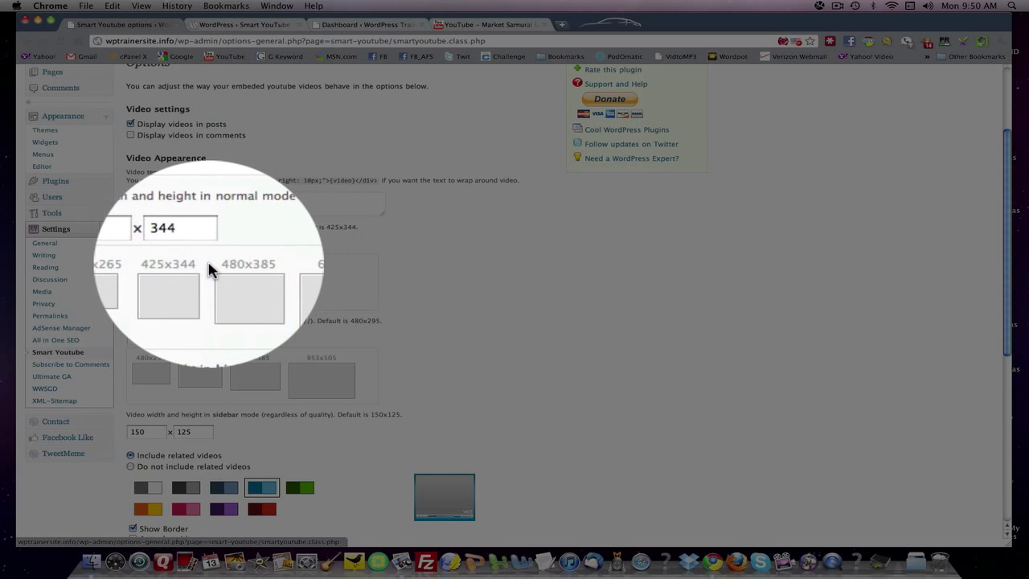
click(248, 296)
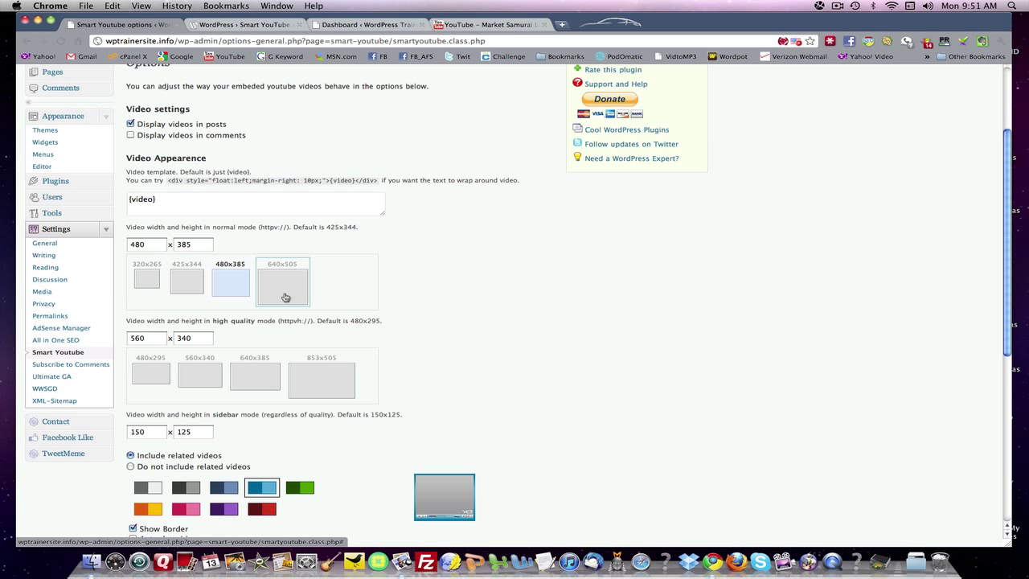
scroll(down, 3)
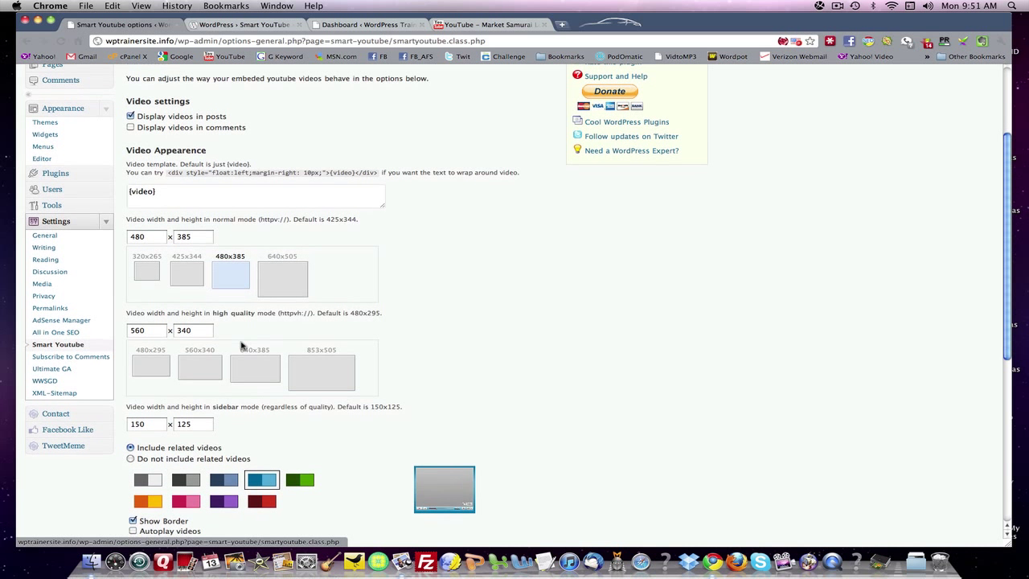
scroll(down, 3)
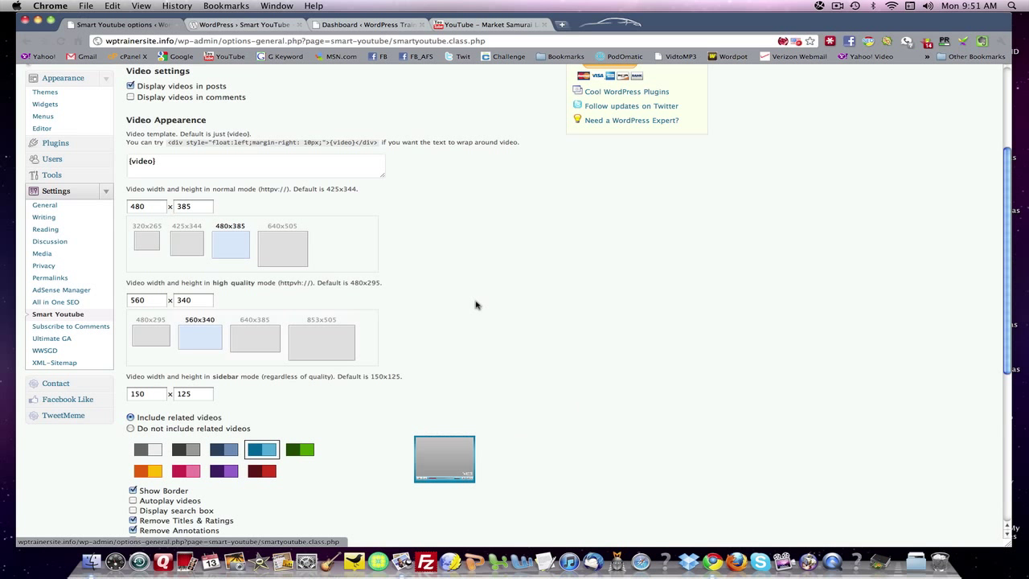
mouse_move(468, 306)
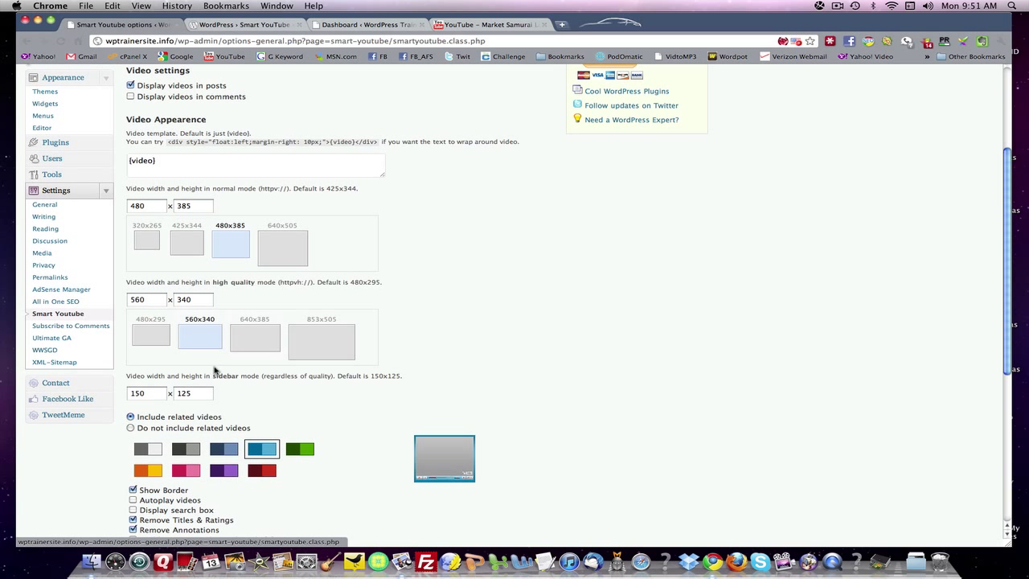
scroll(down, 3)
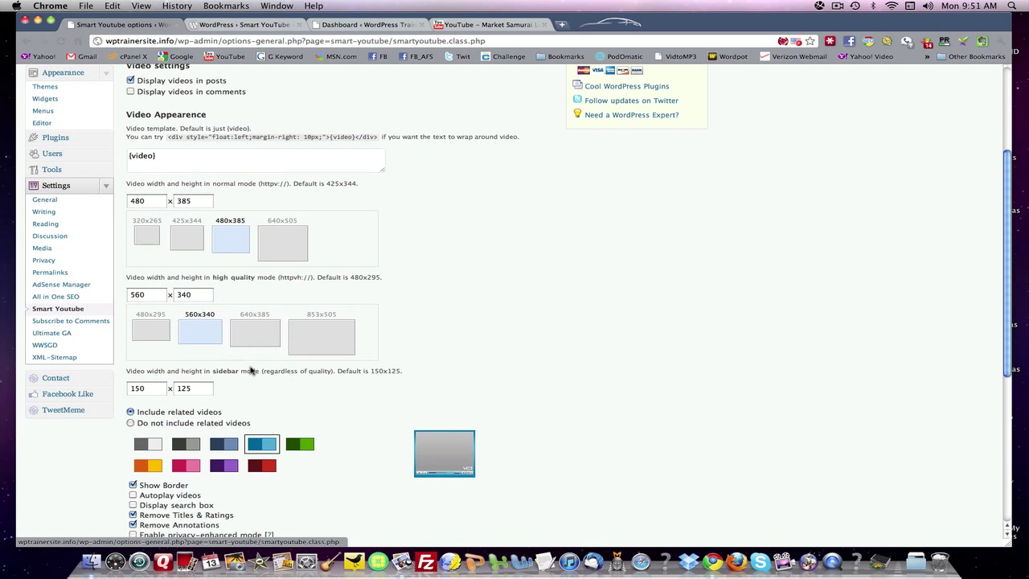
scroll(down, 3)
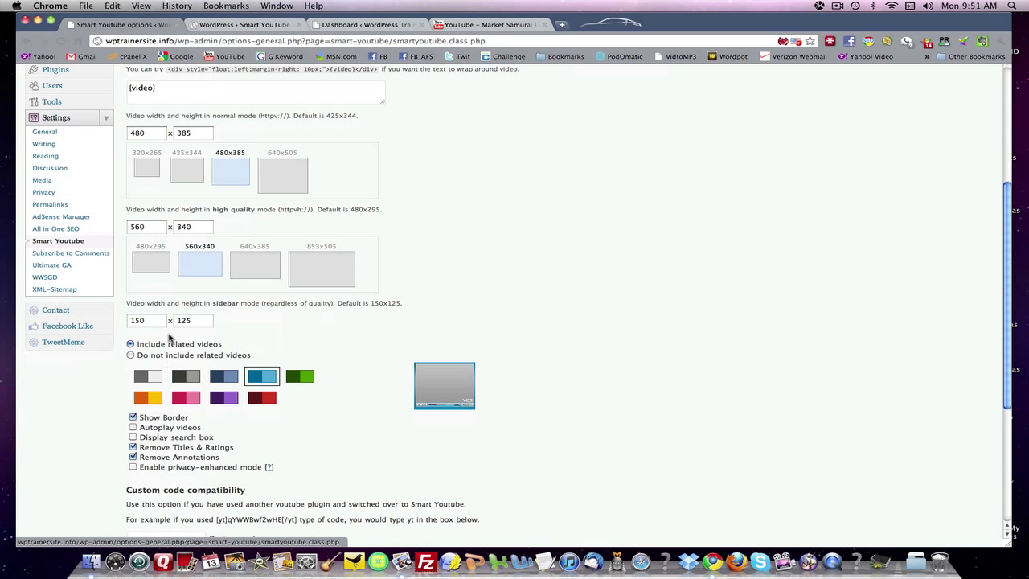
mouse_move(207, 312)
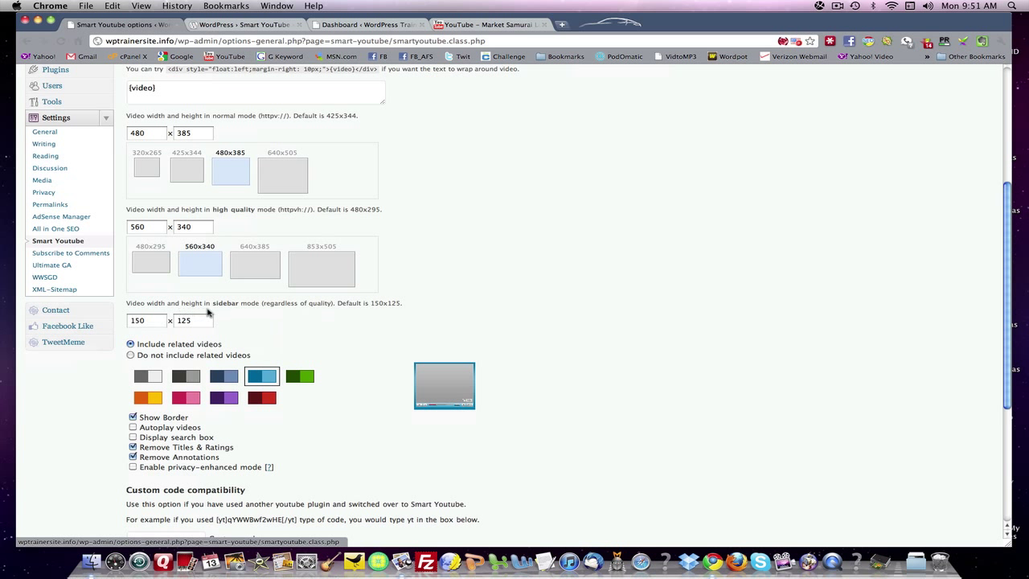
mouse_move(193, 333)
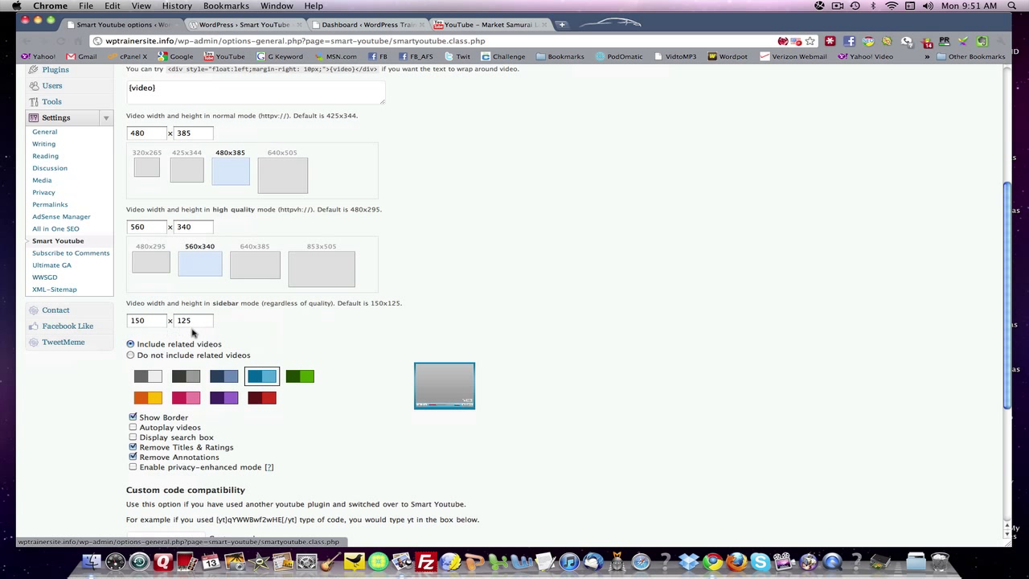
Enable Show Border and the search box; leave title/rating removal, annotation removal and autoplay off
scroll(down, 3)
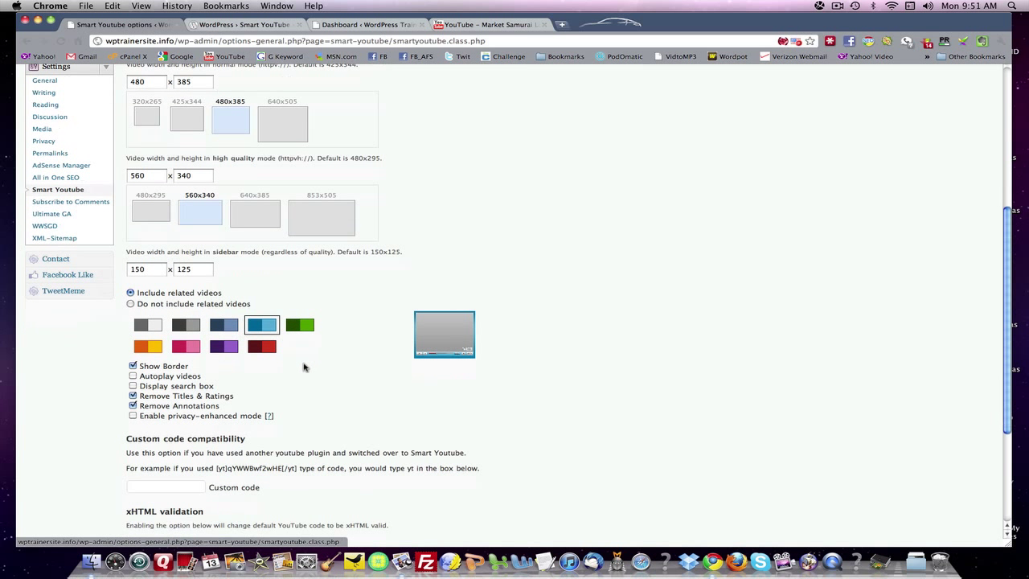
click(260, 325)
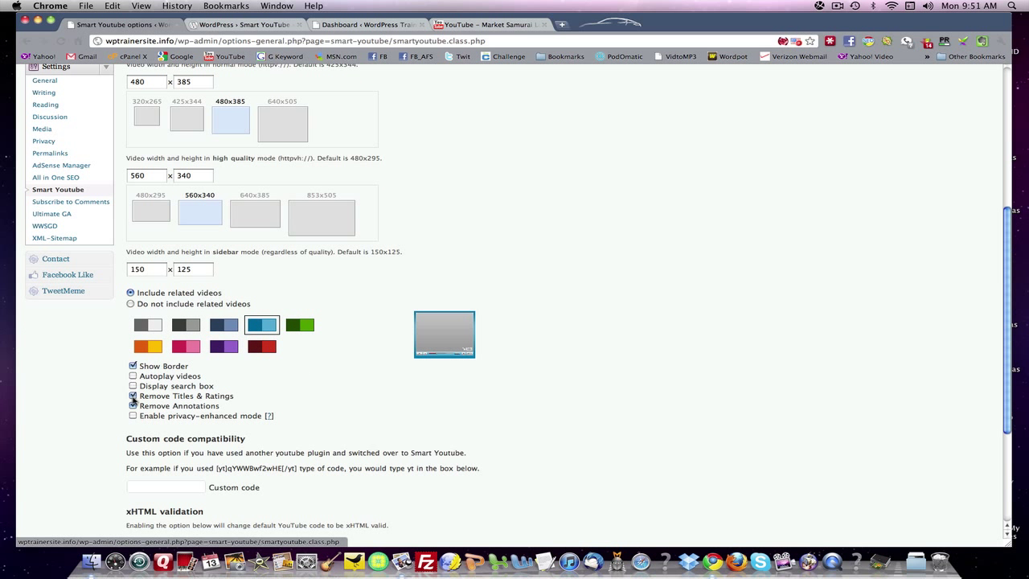
click(133, 395)
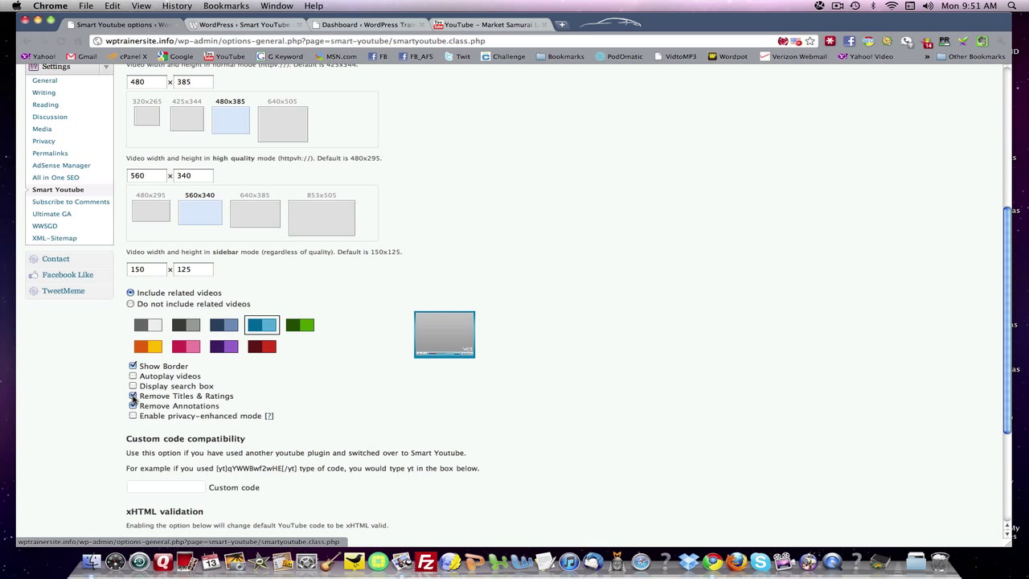
click(133, 396)
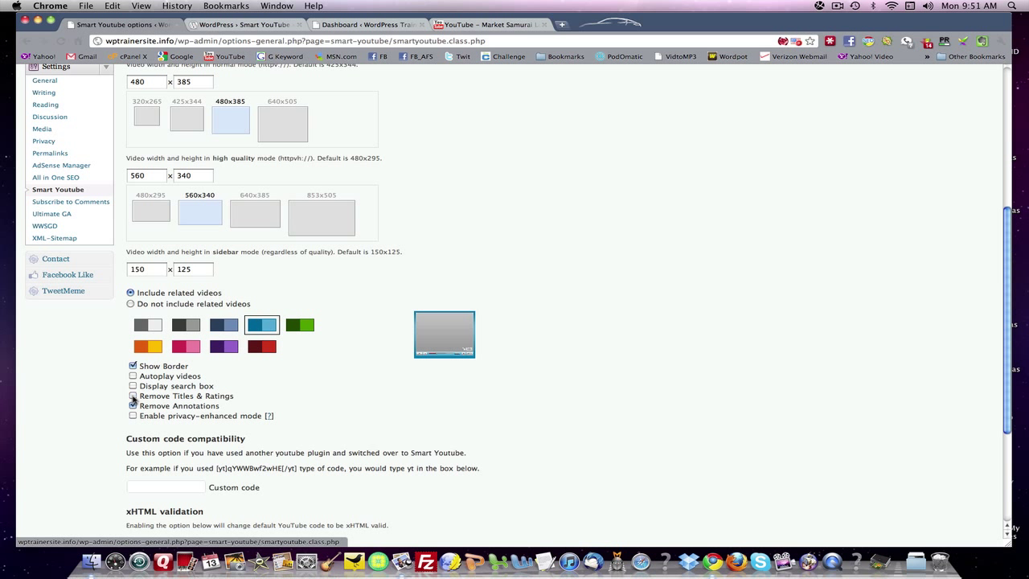
click(132, 396)
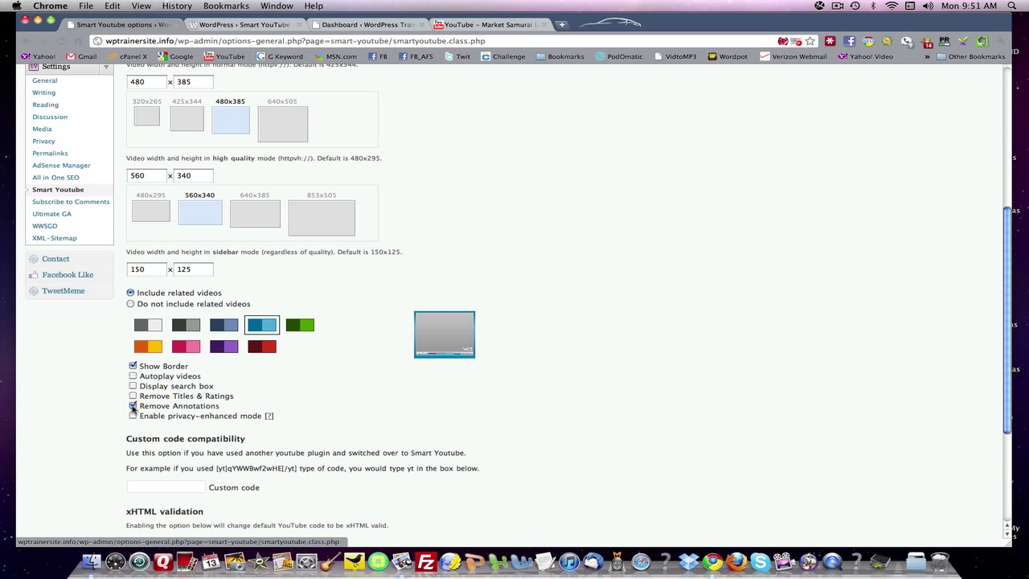
click(133, 405)
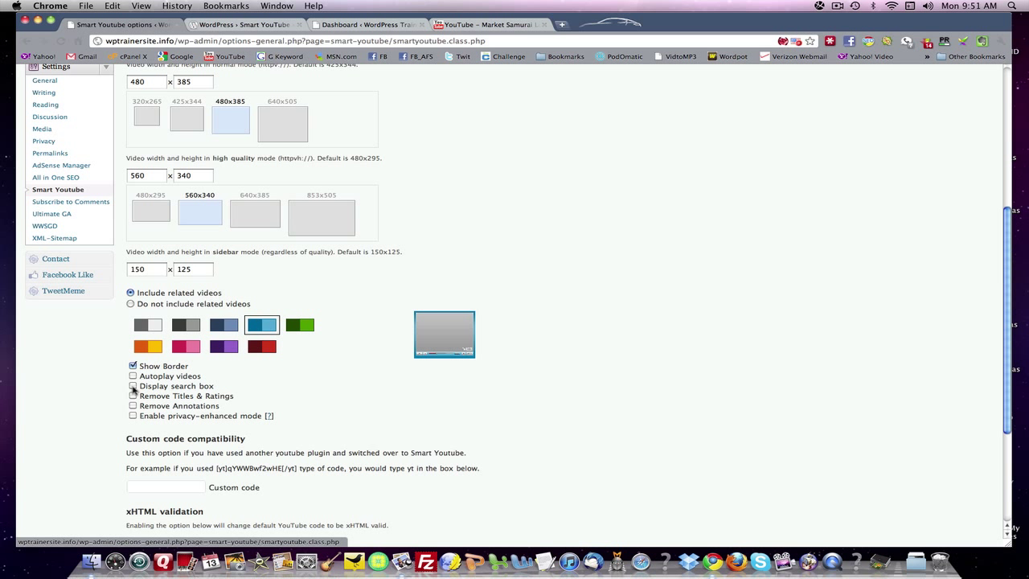
click(131, 386)
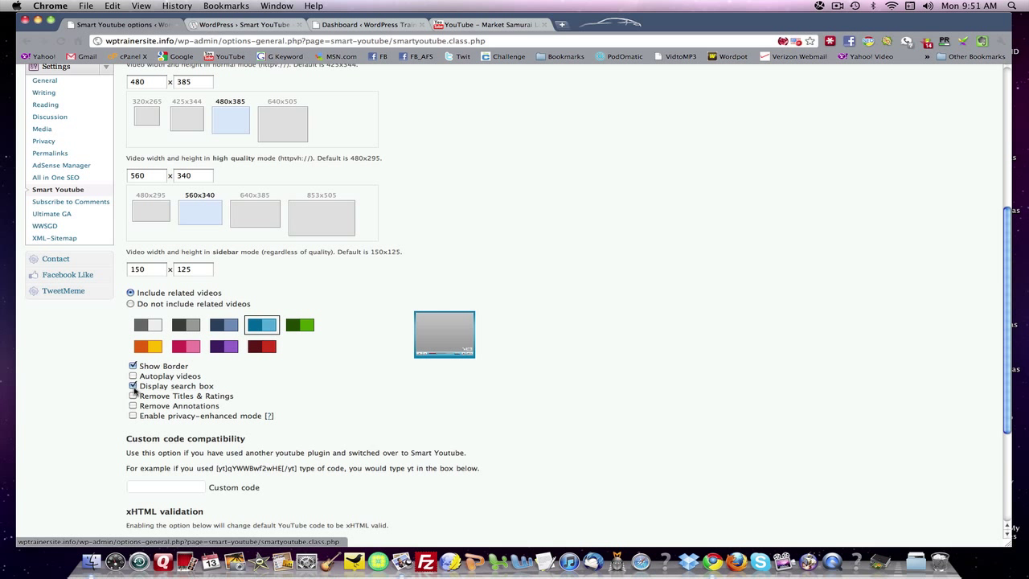
click(133, 386)
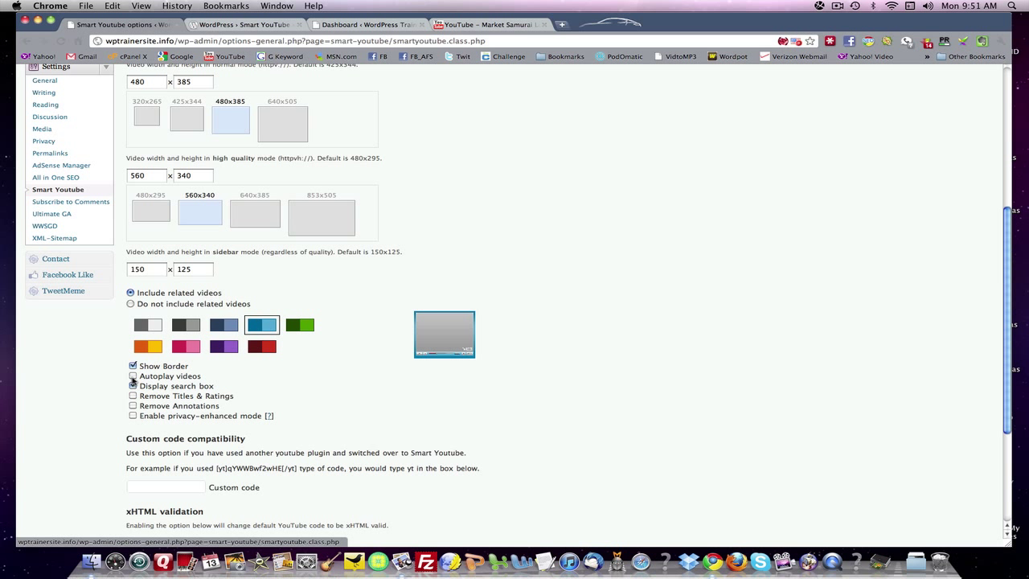
click(134, 386)
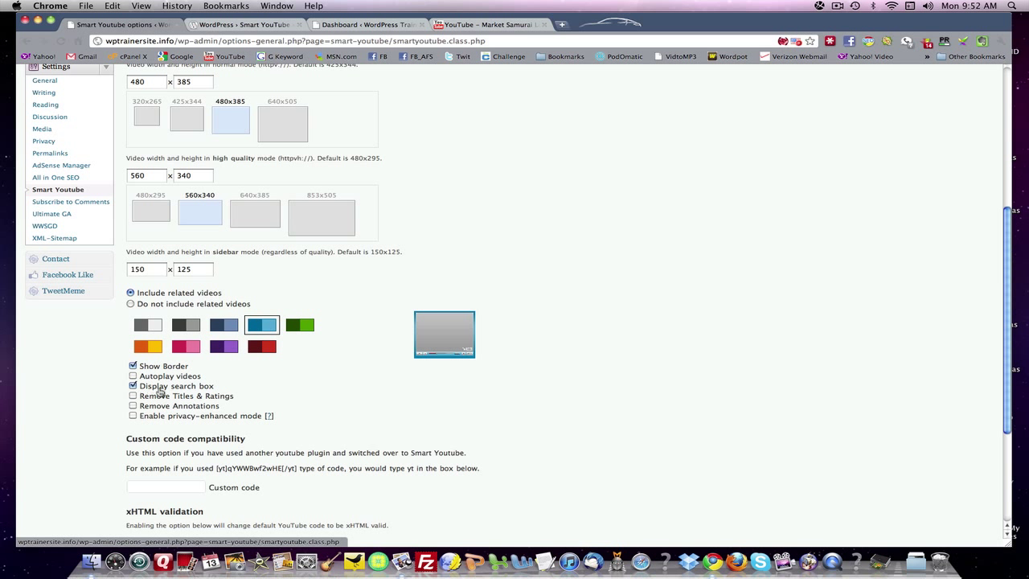
mouse_move(183, 392)
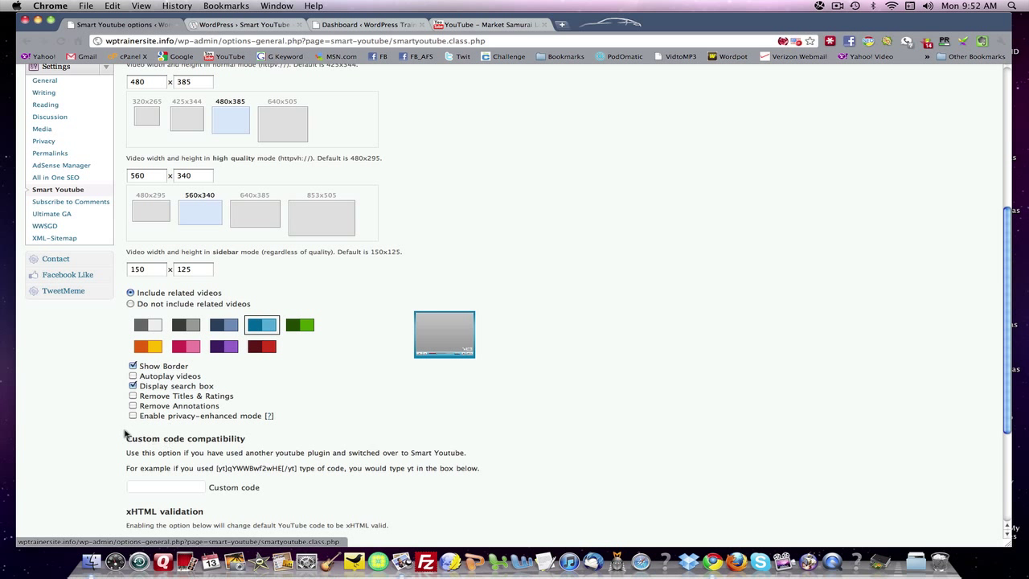
mouse_move(449, 355)
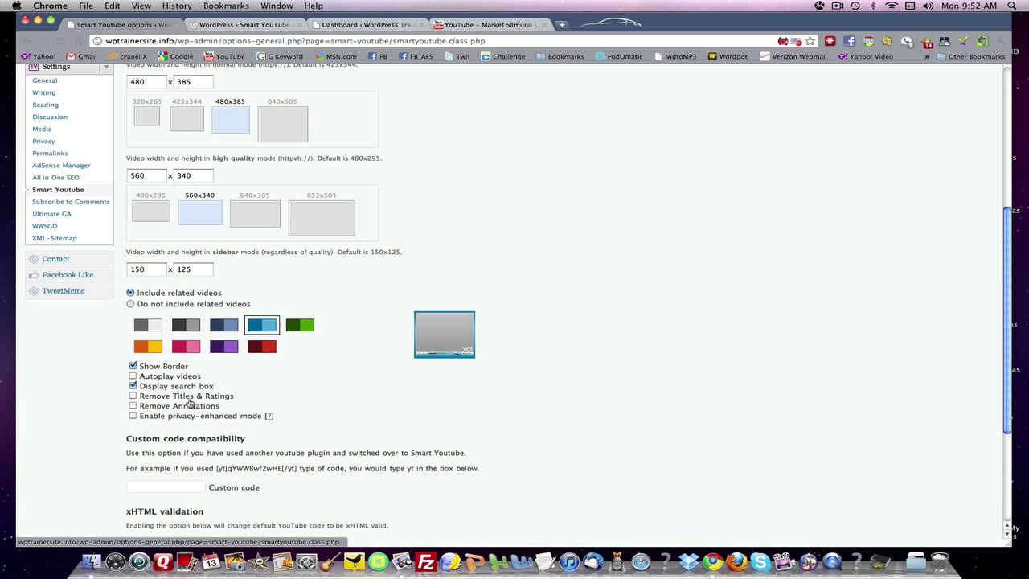
Keep the video link in RSS feeds without a preview image and update the options
scroll(down, 3)
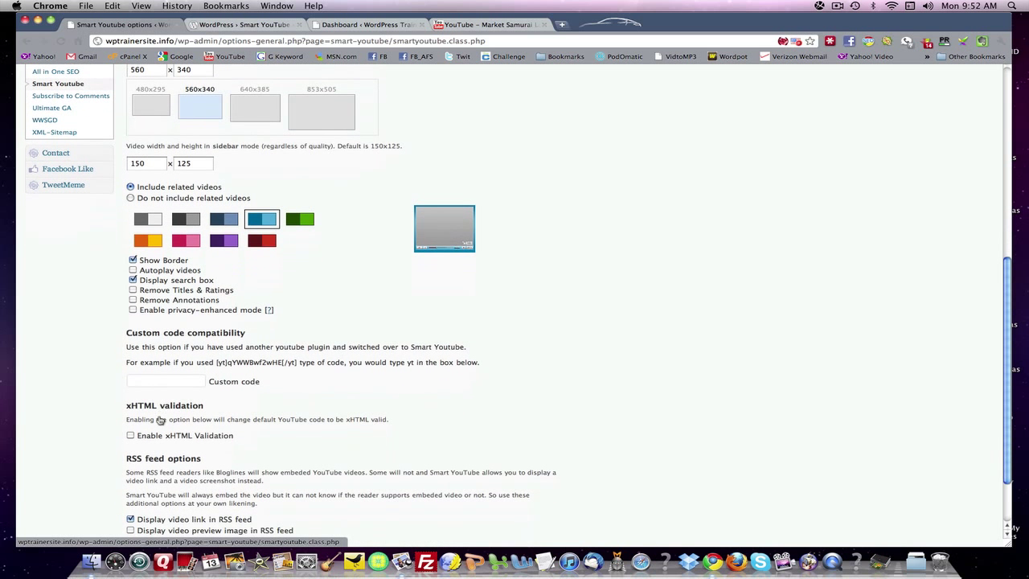
scroll(down, 3)
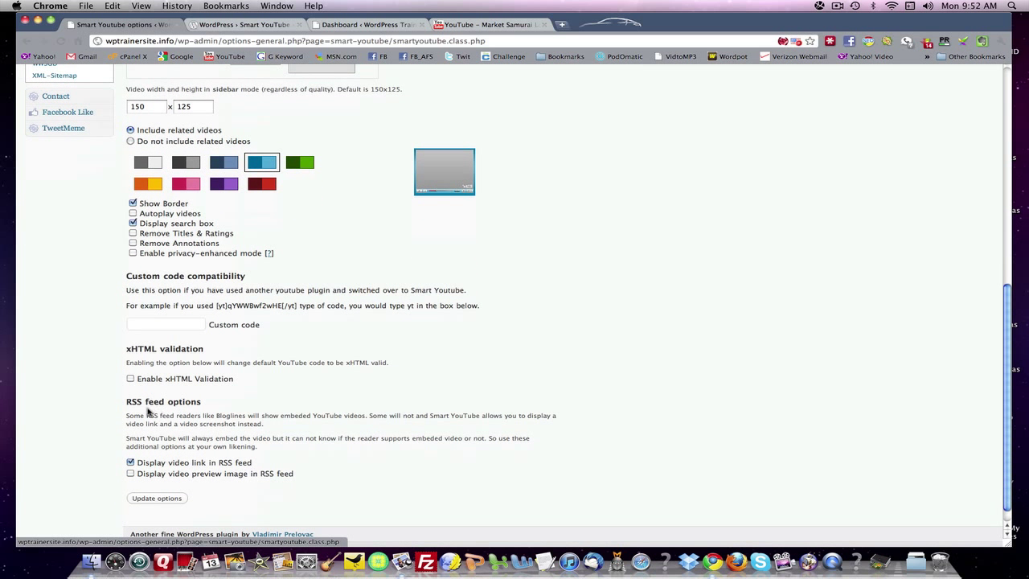
mouse_move(247, 360)
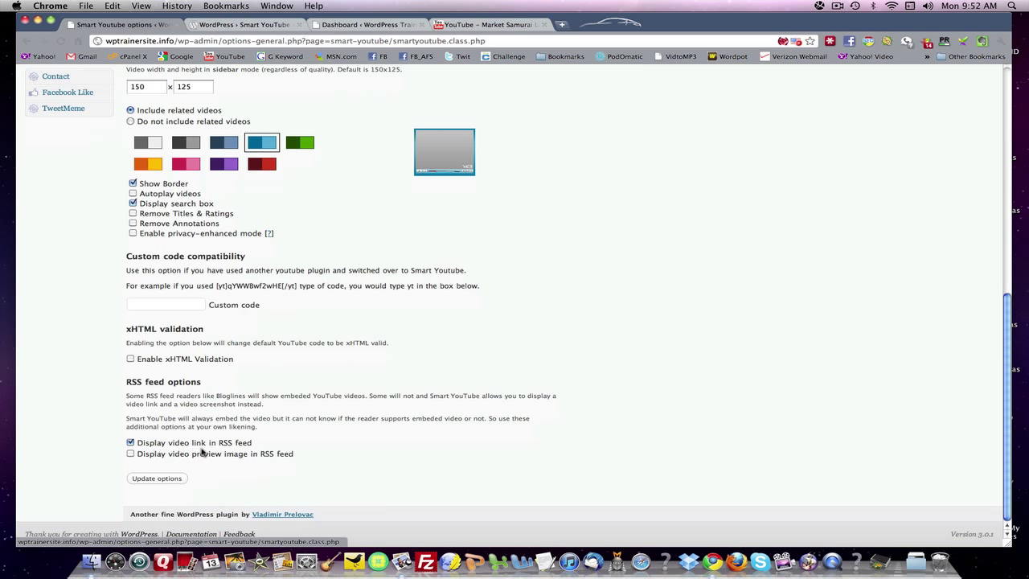
mouse_move(280, 474)
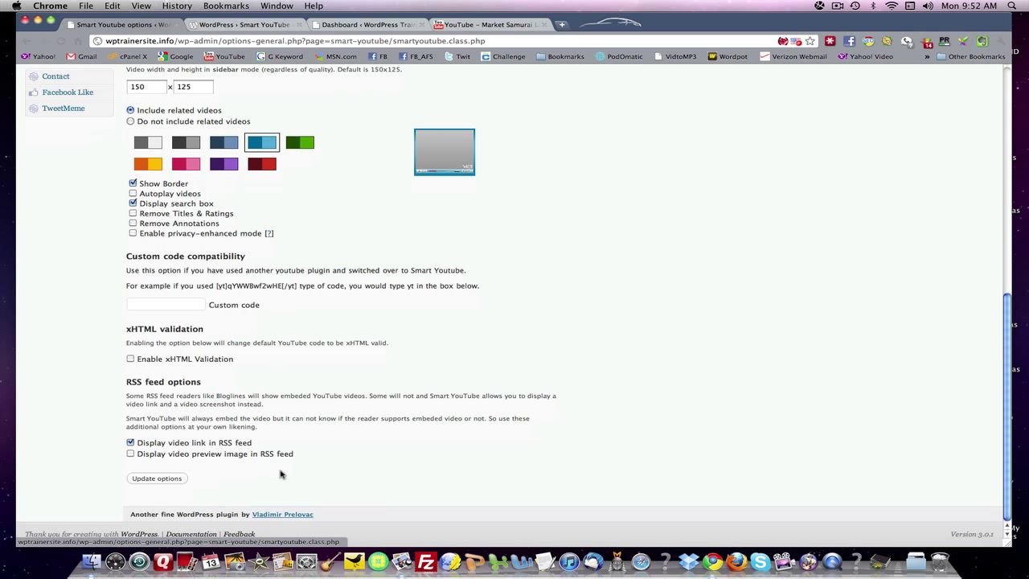
mouse_move(331, 466)
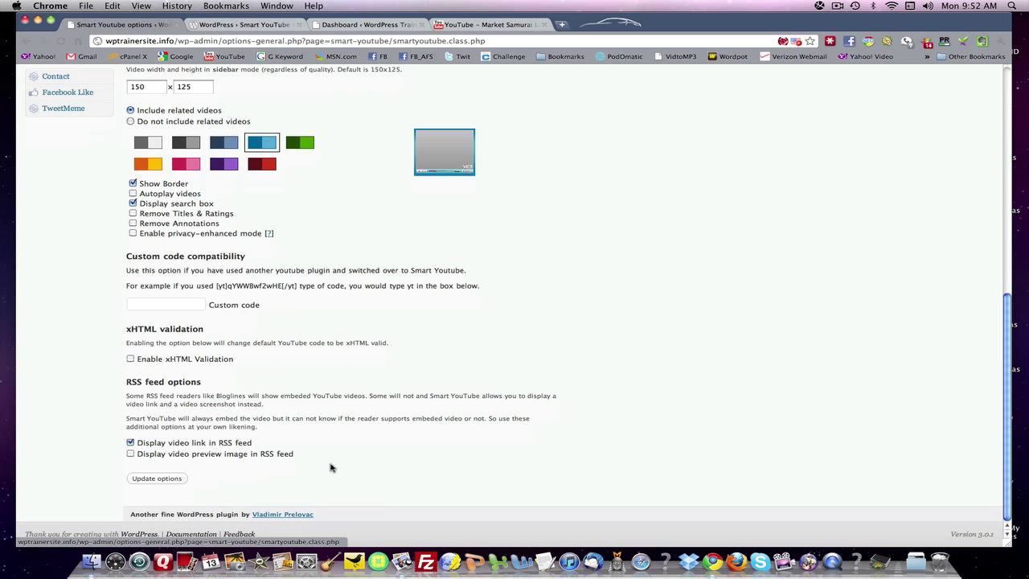
mouse_move(248, 463)
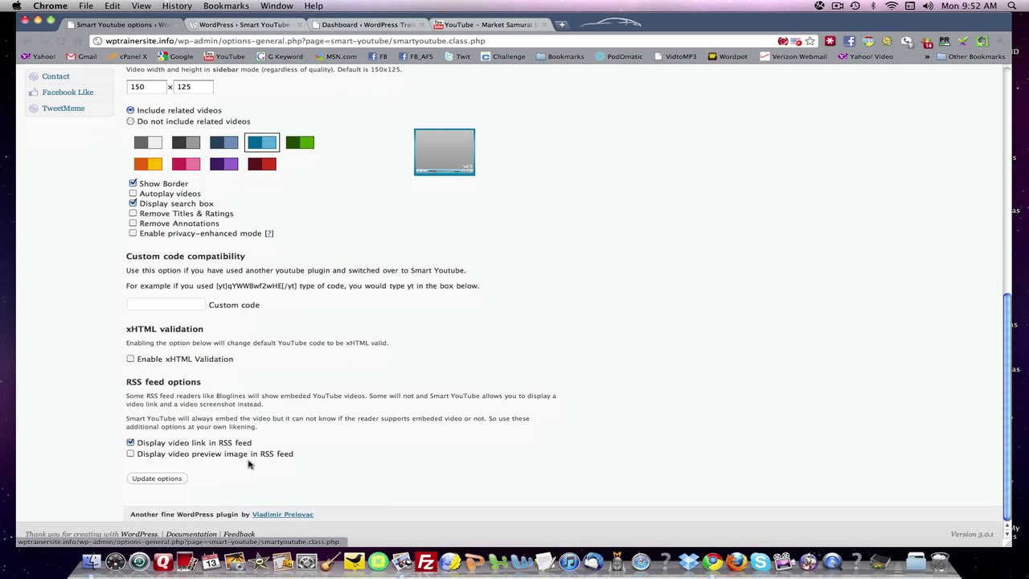
mouse_move(177, 460)
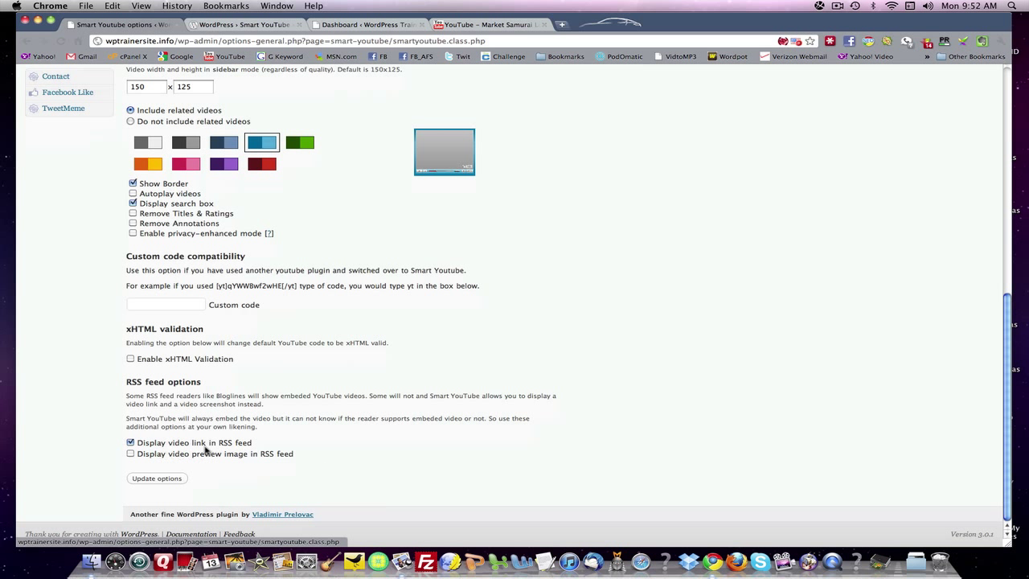
click(131, 453)
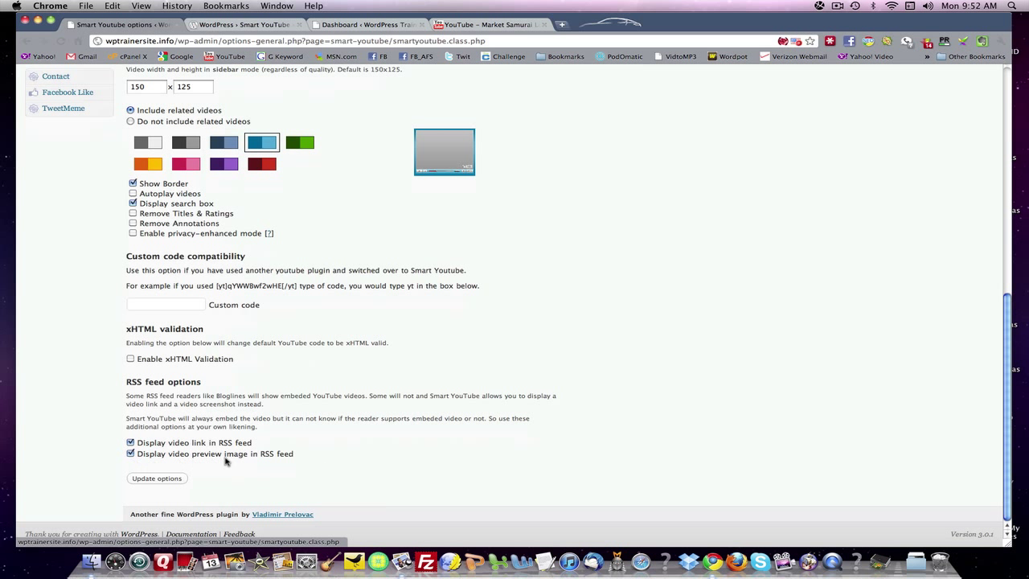
click(130, 453)
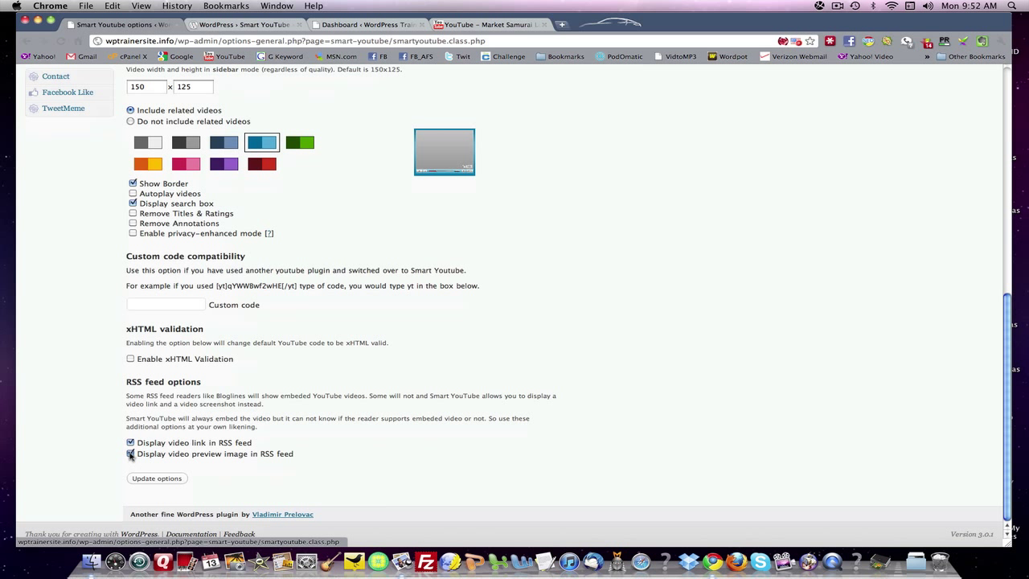
click(130, 453)
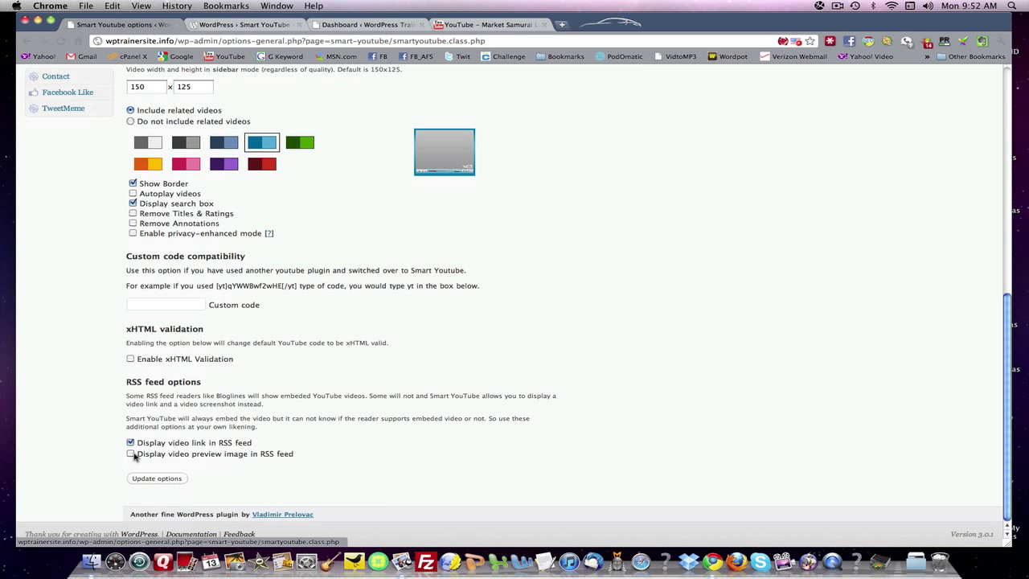
mouse_move(189, 470)
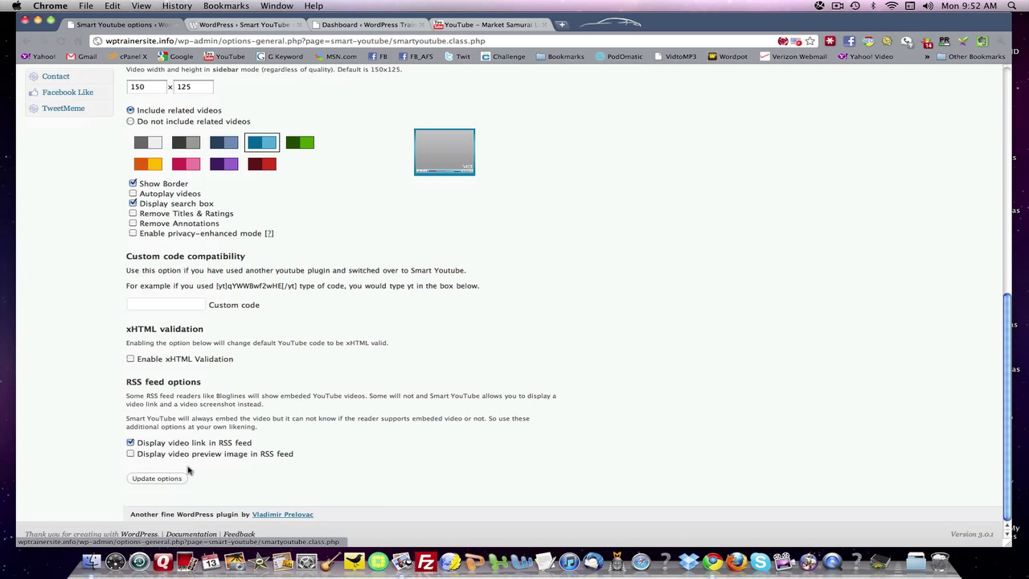
mouse_move(238, 474)
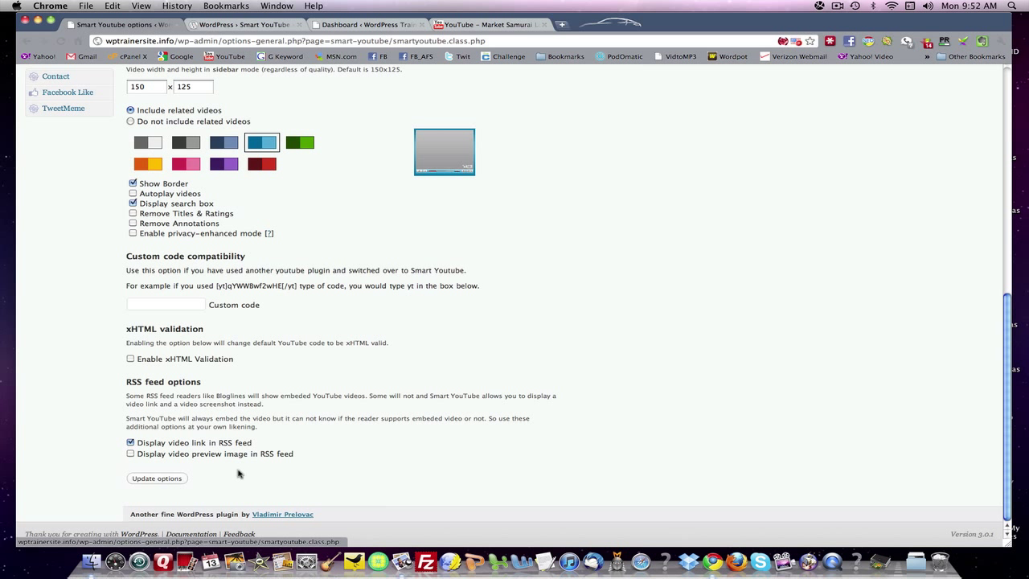
click(156, 479)
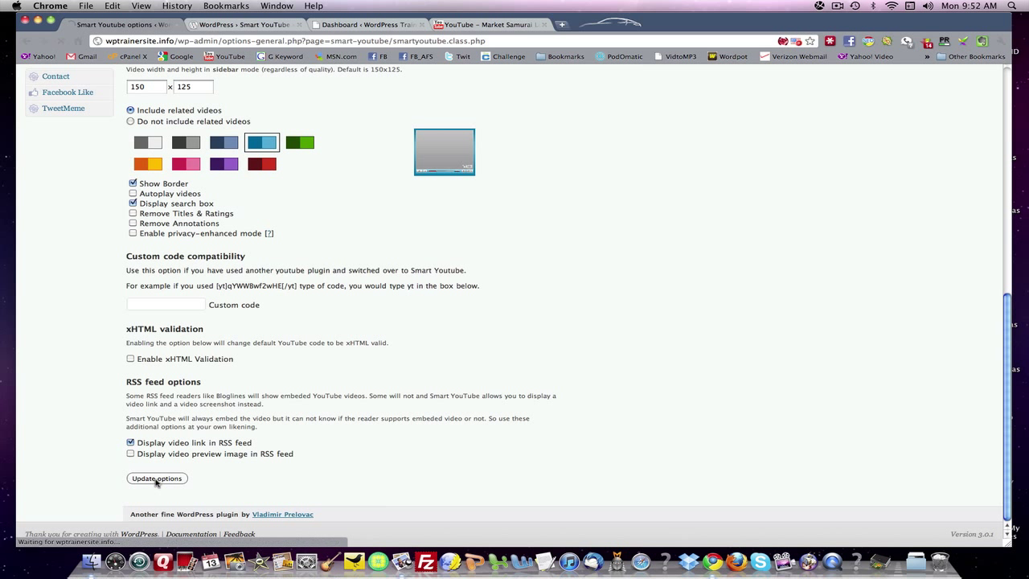
click(158, 477)
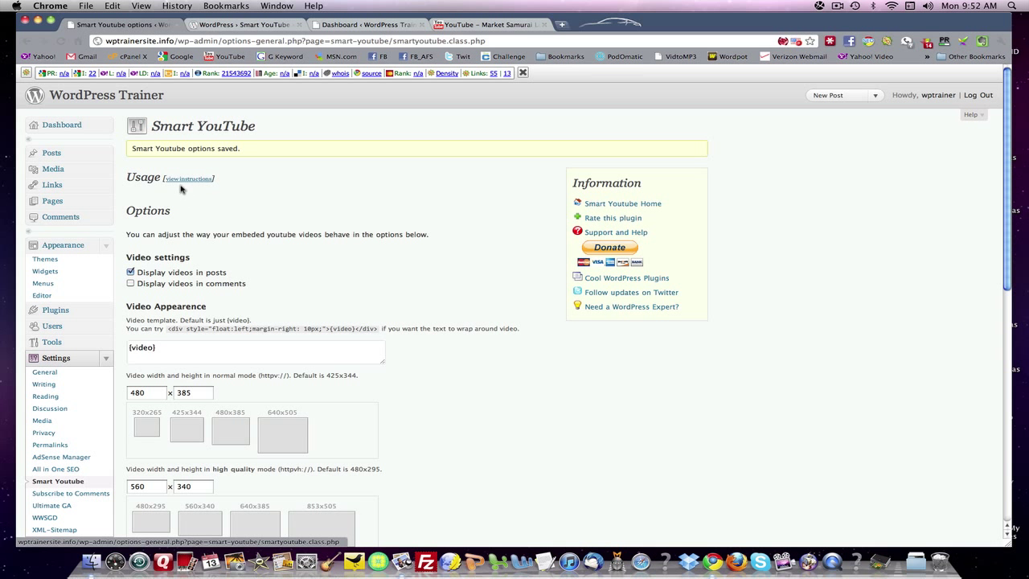
Show the usage instructions describing httpv:// and httpvh:// video URLs
click(189, 178)
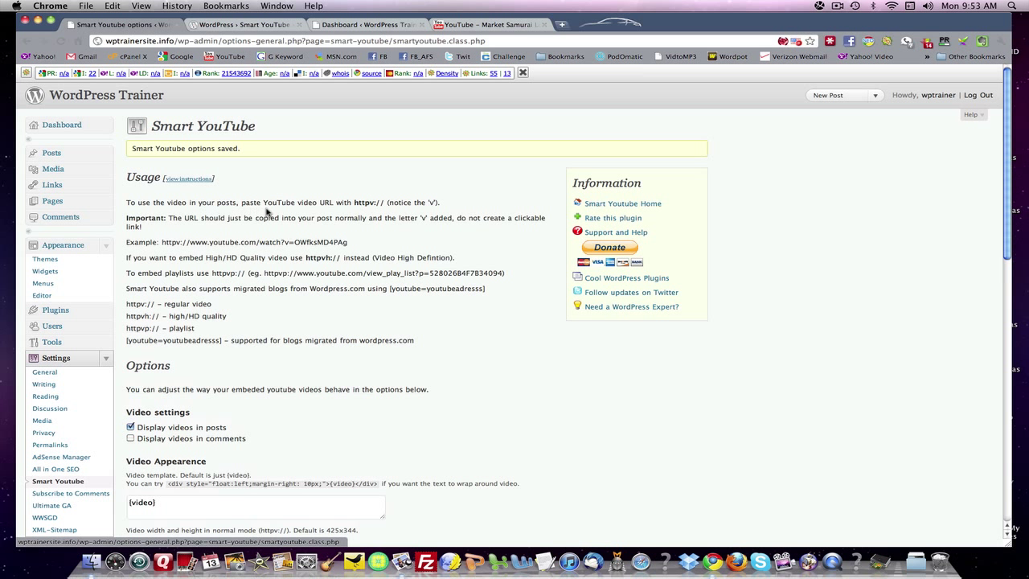
mouse_move(356, 212)
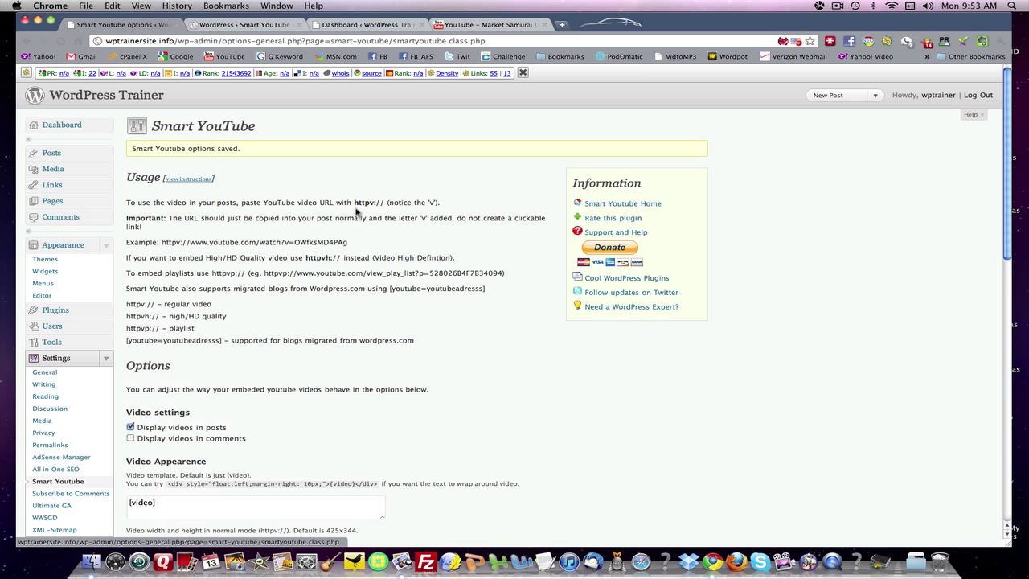
mouse_move(371, 206)
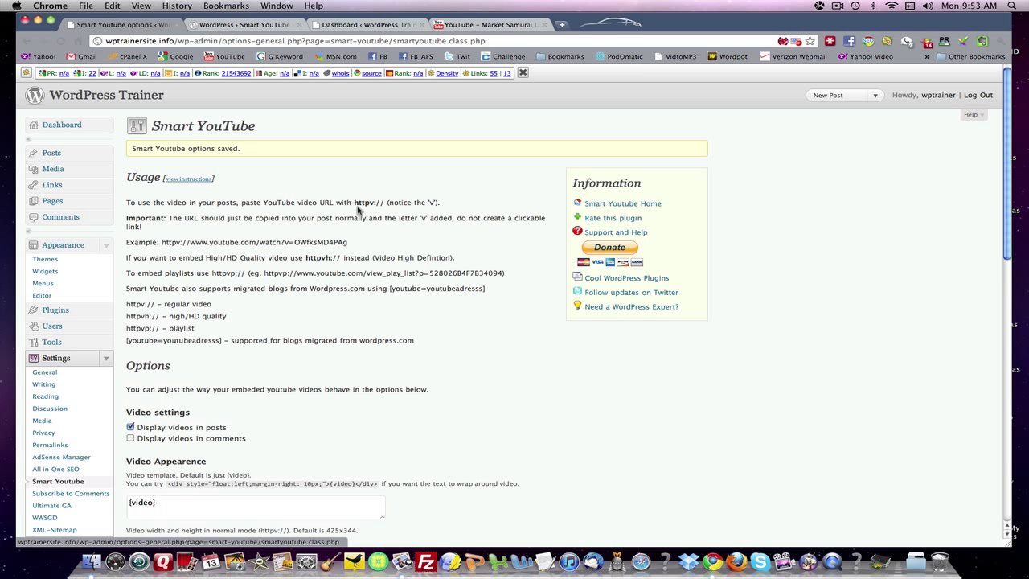
mouse_move(369, 207)
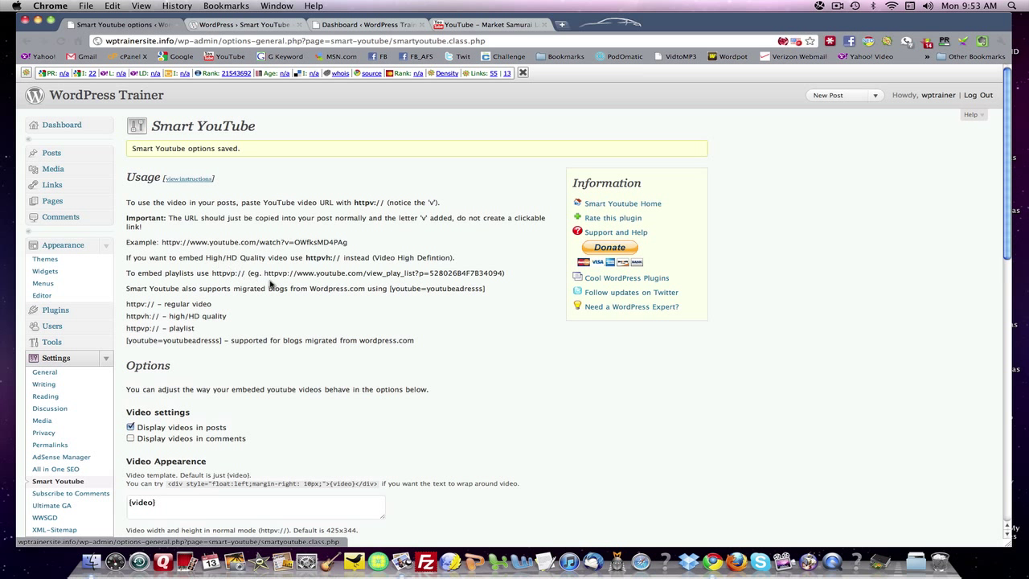
mouse_move(283, 282)
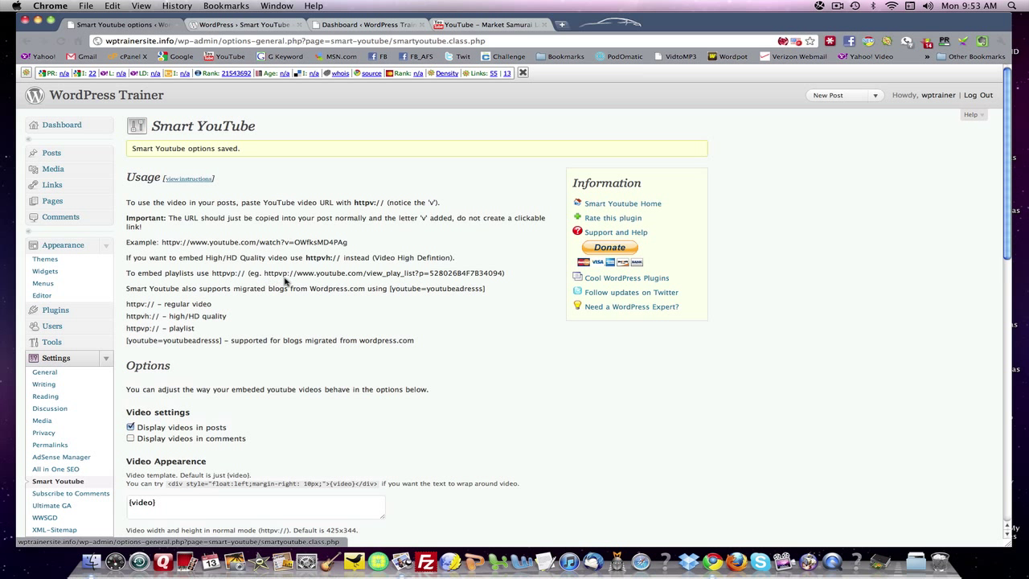
mouse_move(187, 302)
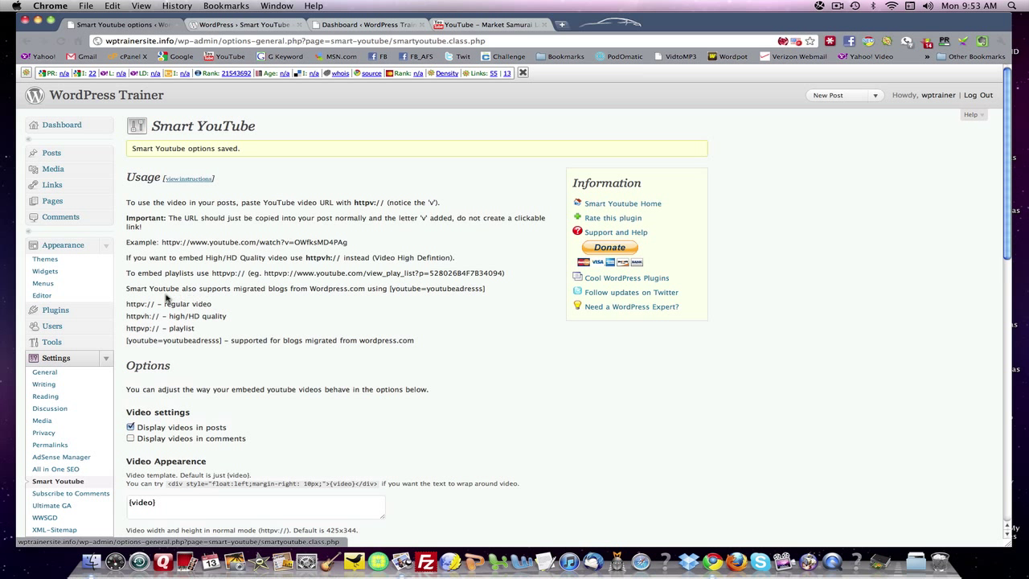
mouse_move(313, 303)
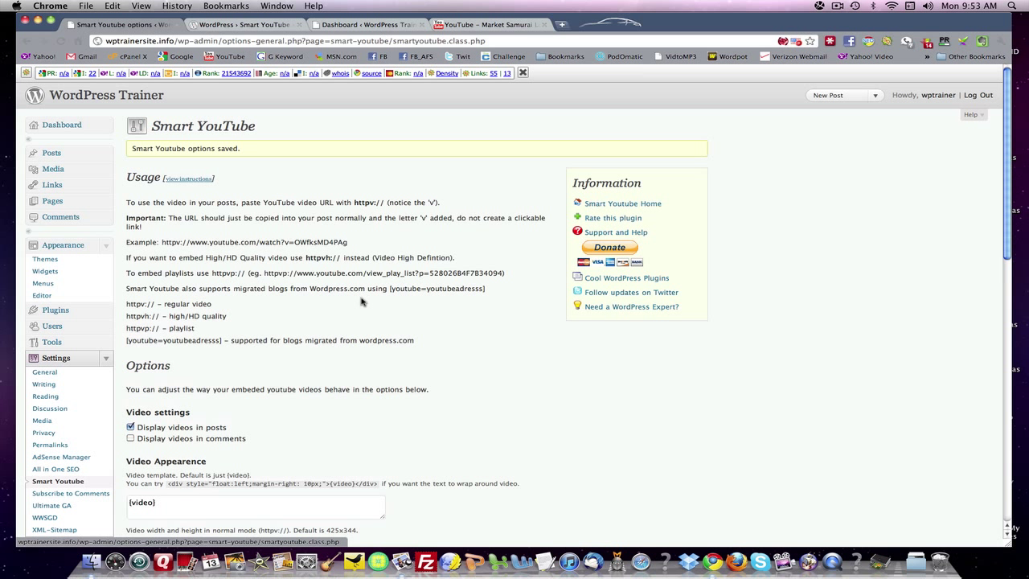
mouse_move(336, 301)
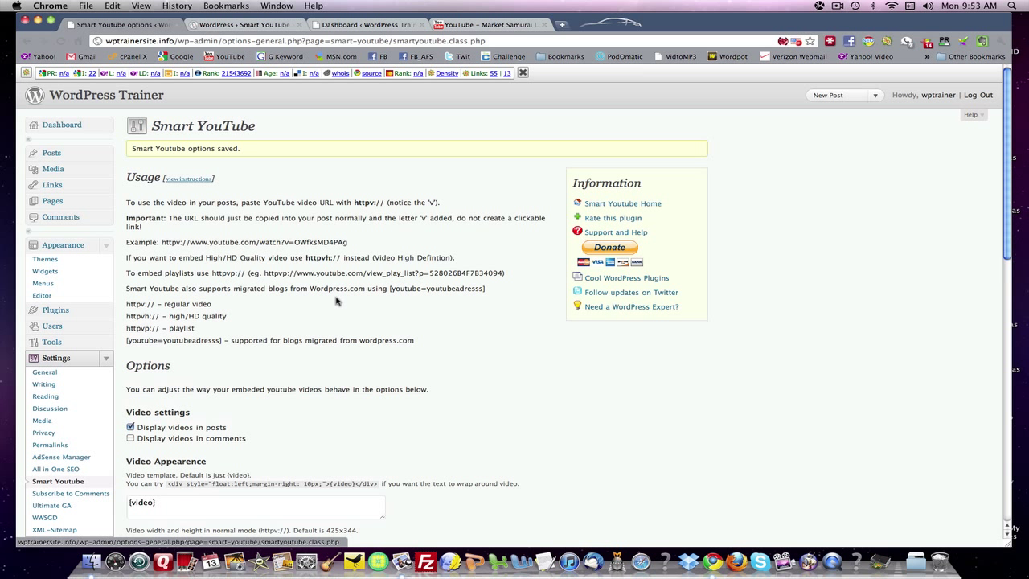
mouse_move(270, 305)
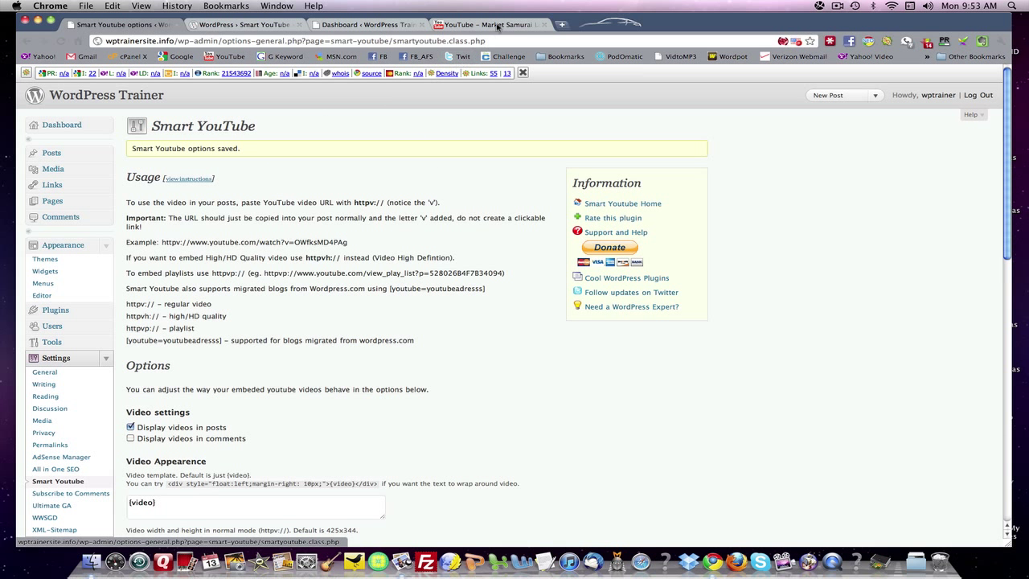
click(491, 24)
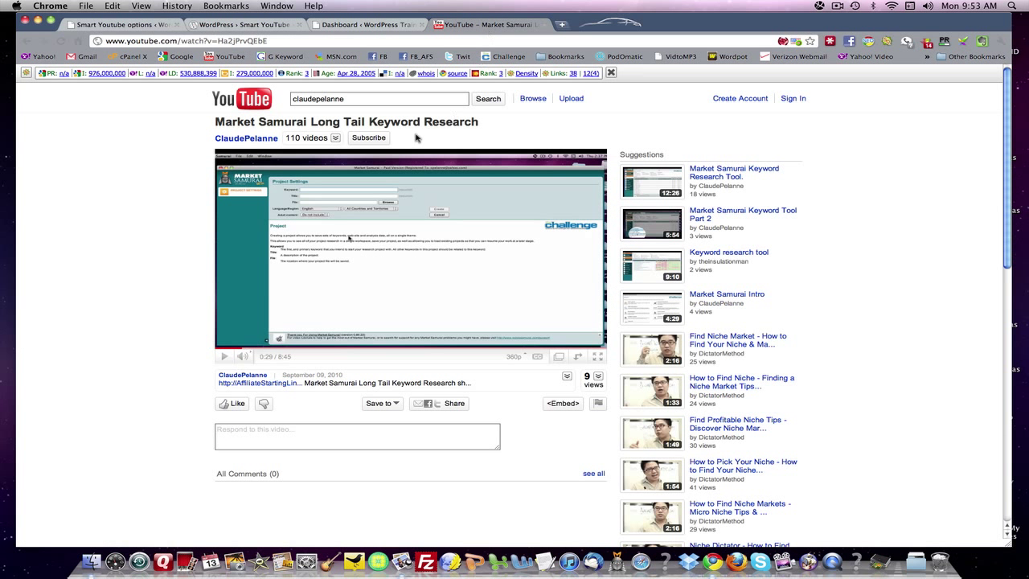
mouse_move(98, 220)
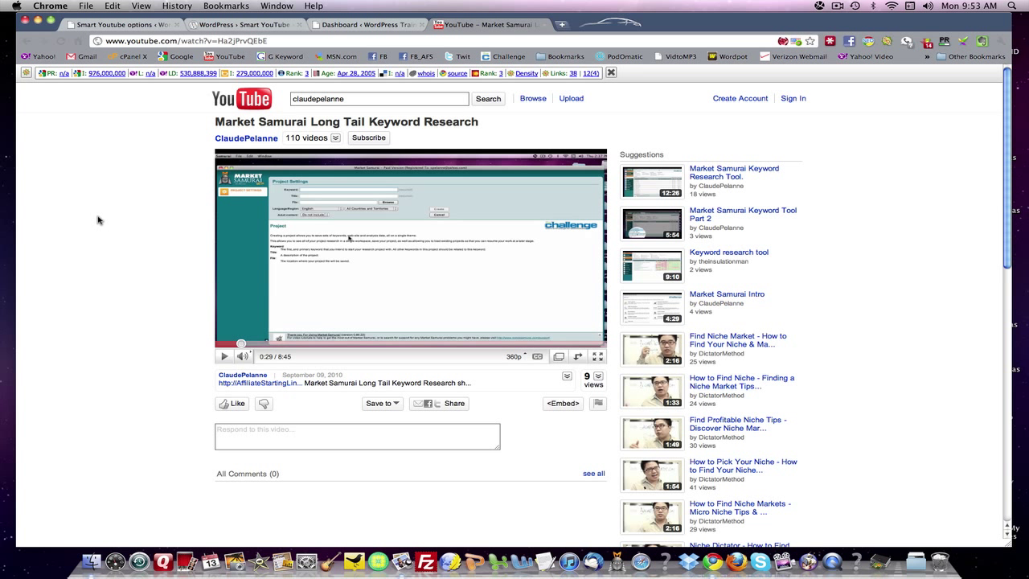
mouse_move(246, 138)
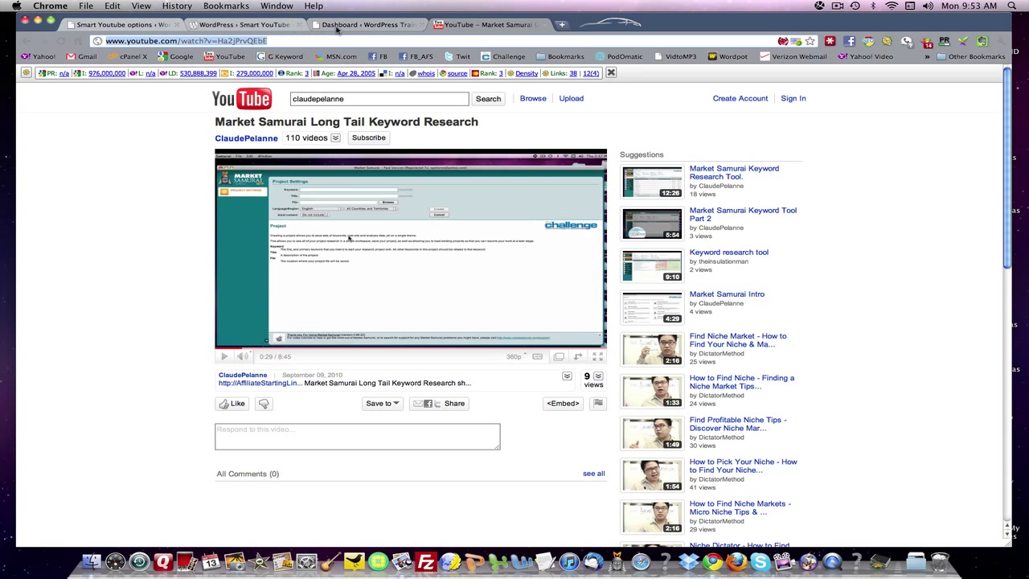
From the dashboard, add a new post and title it 'Market Samurai Keyword Tool'
click(367, 24)
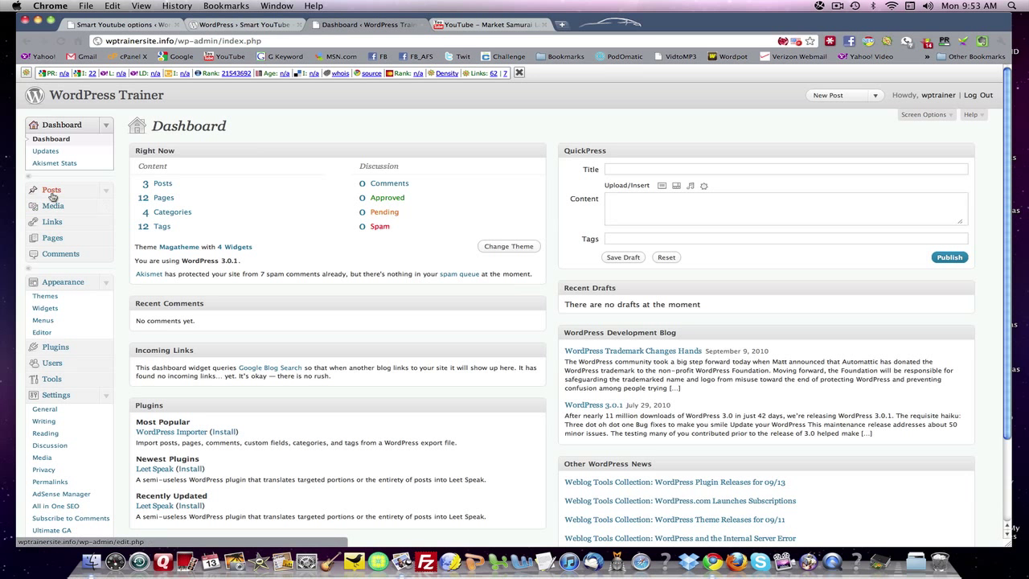
click(51, 190)
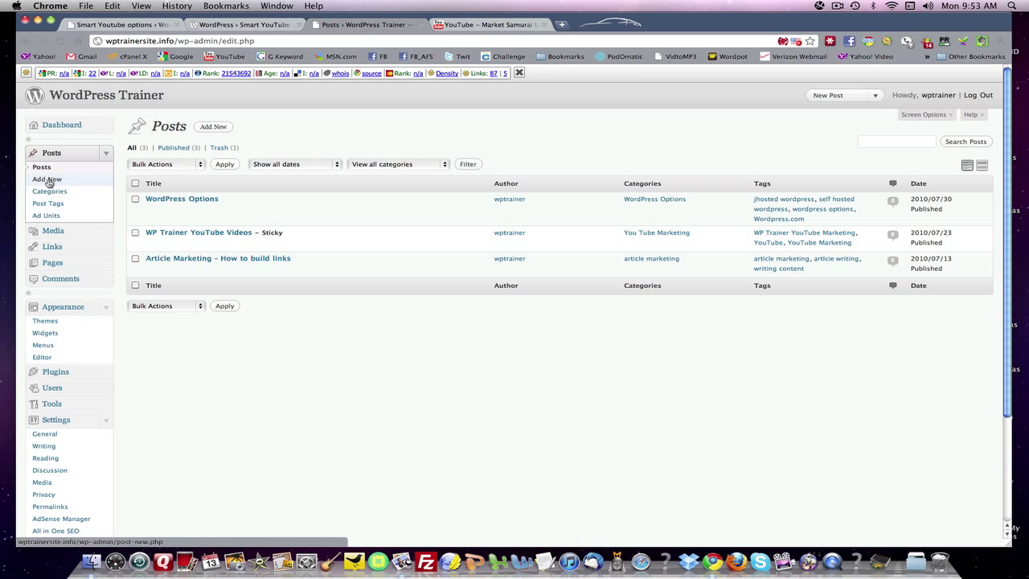
click(47, 179)
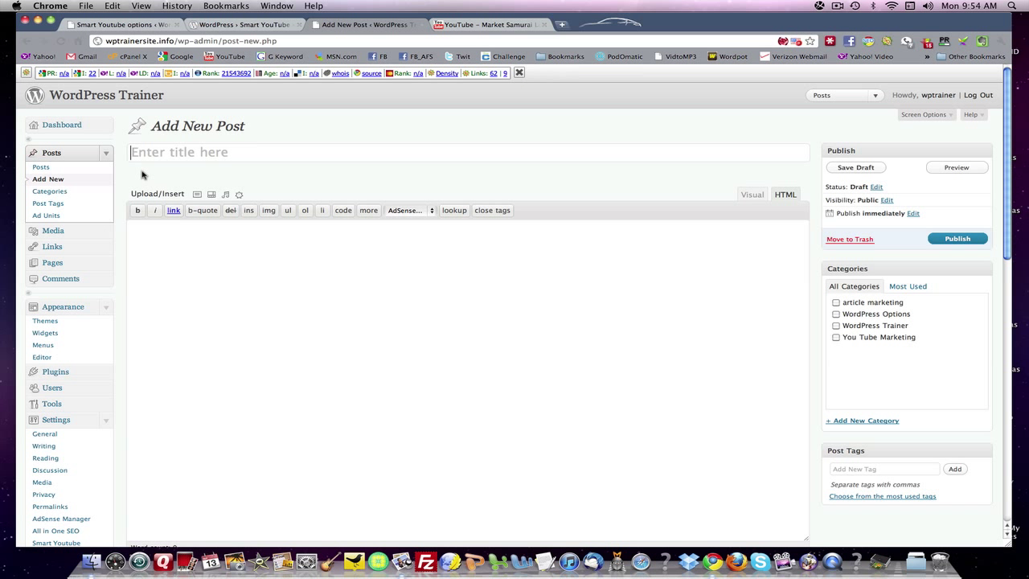
text(Market)
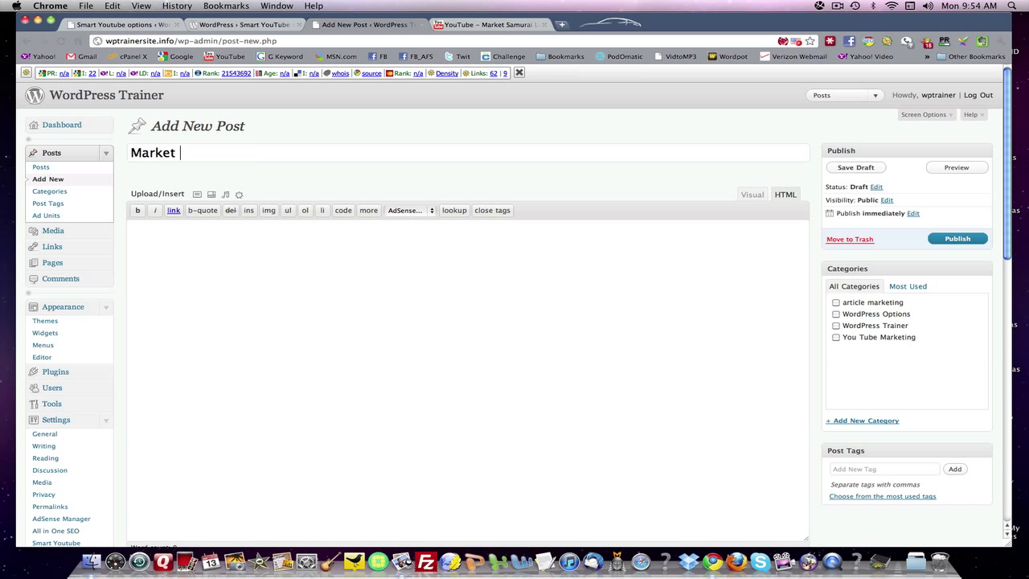
text(Samurai Keywor)
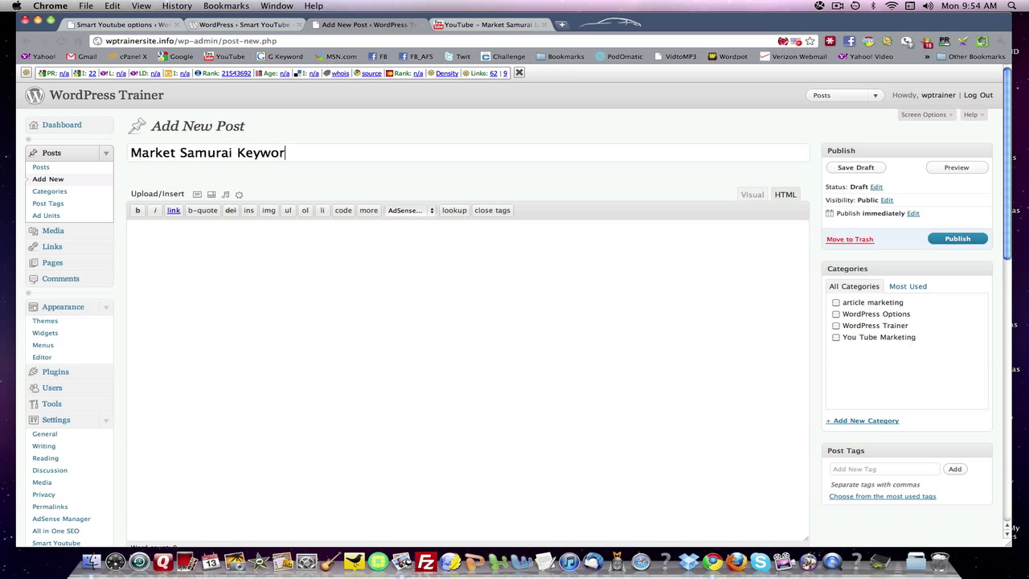
text(d To)
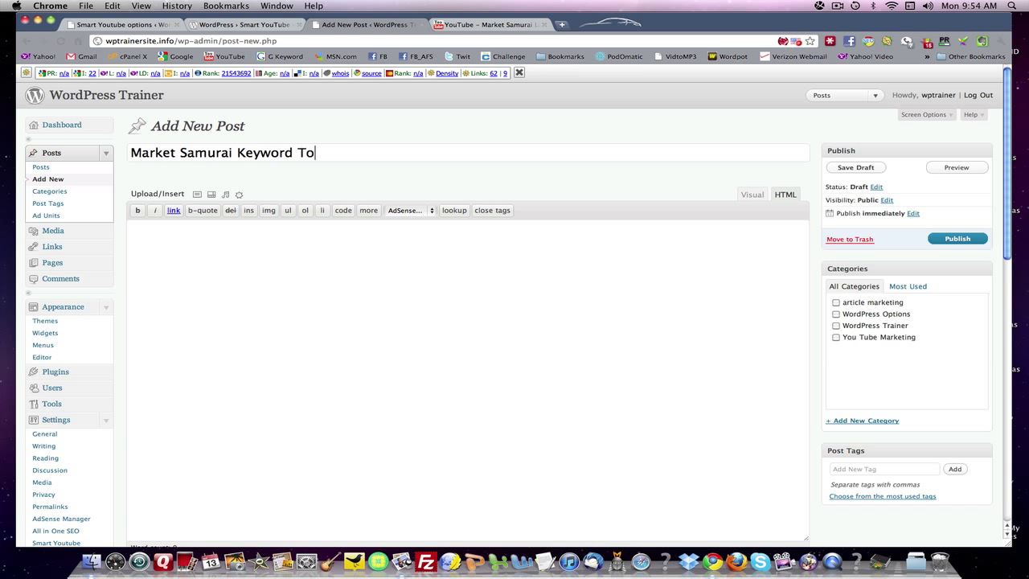
text(ol)
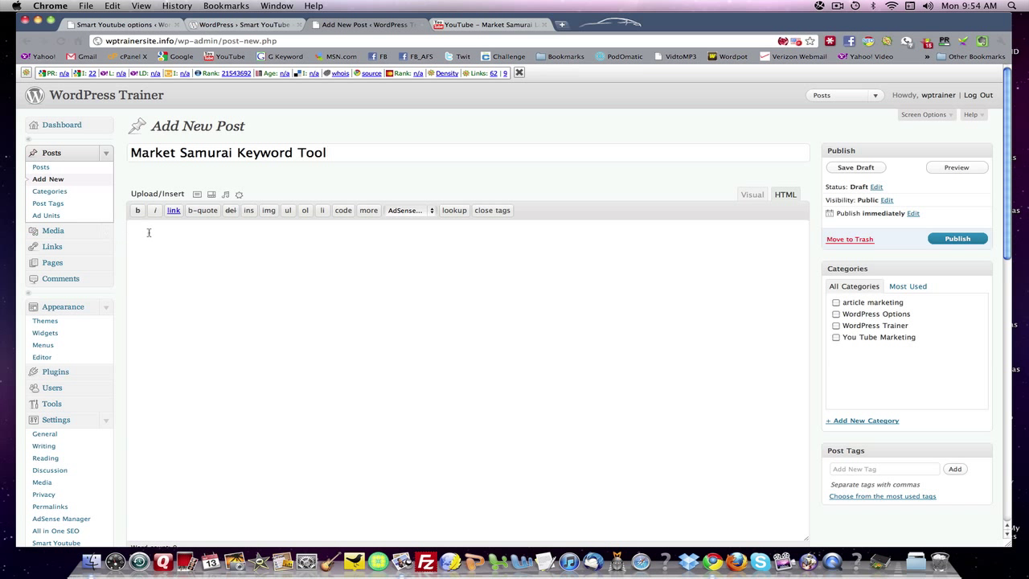
Enter the youtube.com/watch?v=Ha2jPrvQEbE link as httpvh, tick You Tube Marketing and add tag 'youtube marketing'
text(http://www.youtube.com/watch?v=Ha2jPrvQEbE)
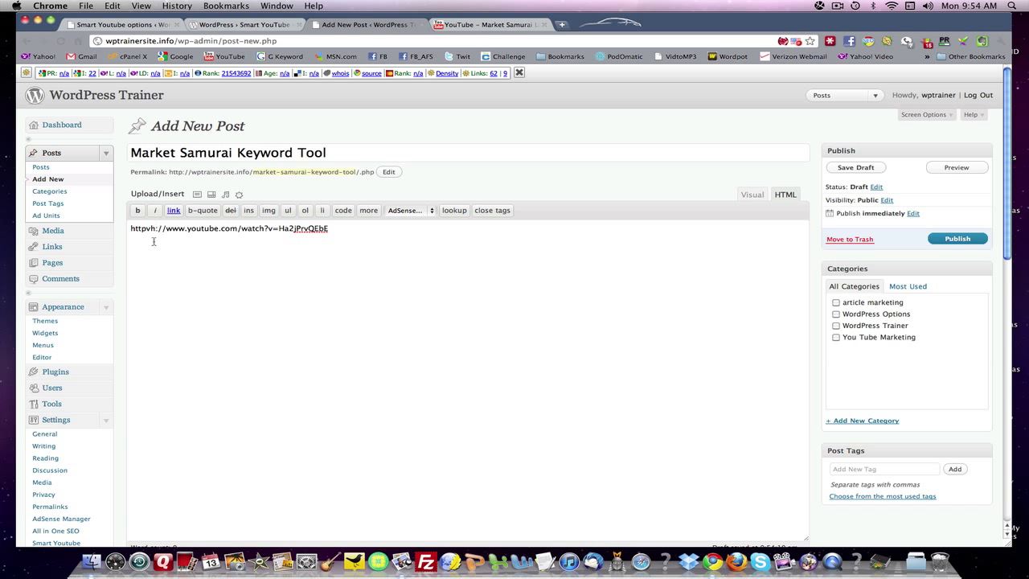
mouse_move(347, 255)
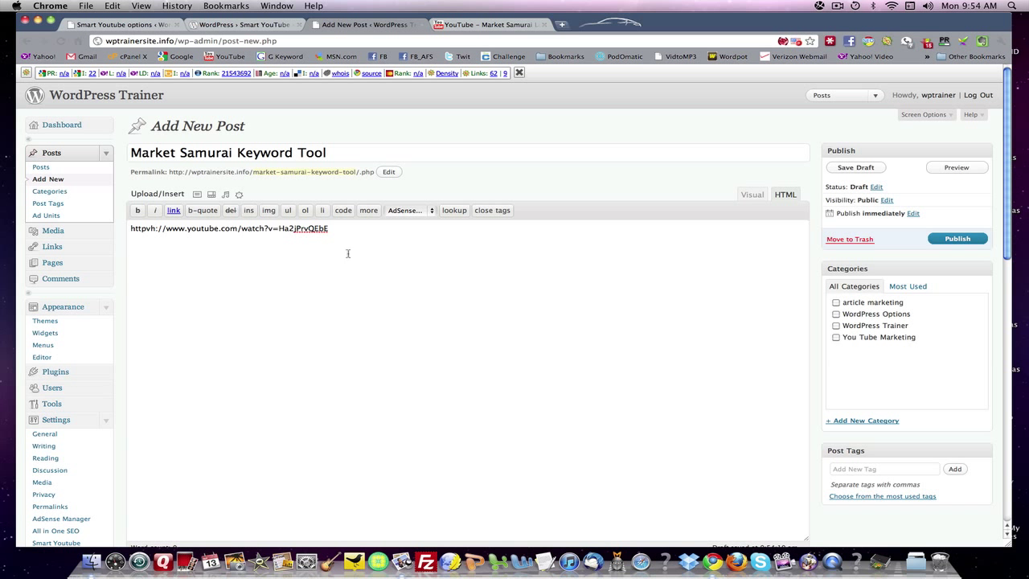
mouse_move(587, 319)
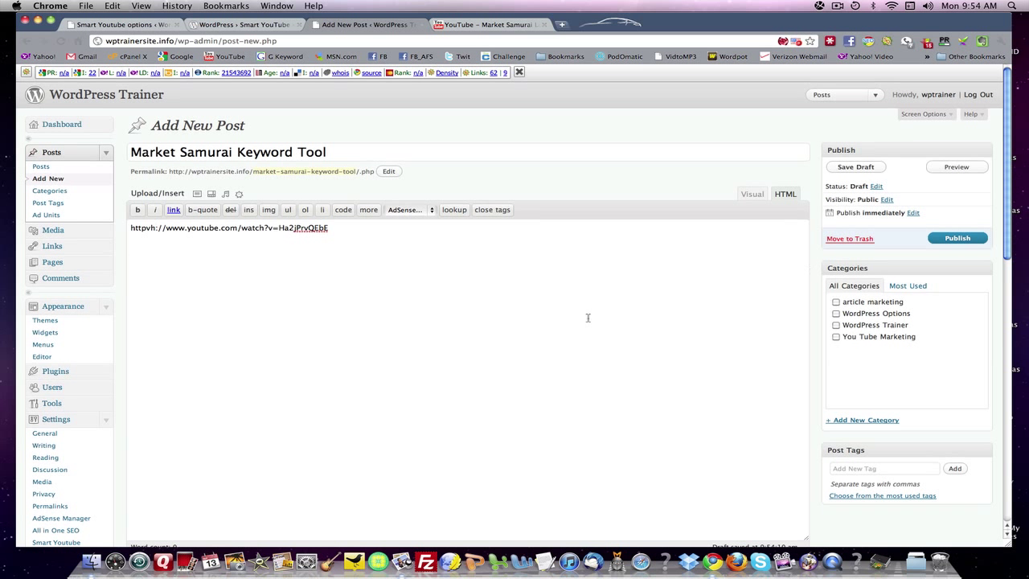
scroll(down, 3)
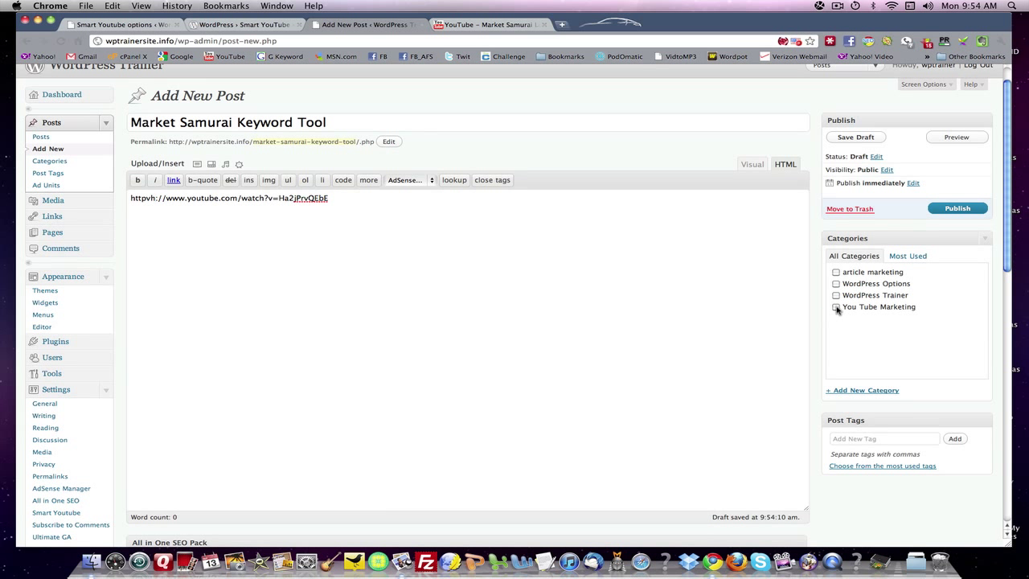
click(836, 305)
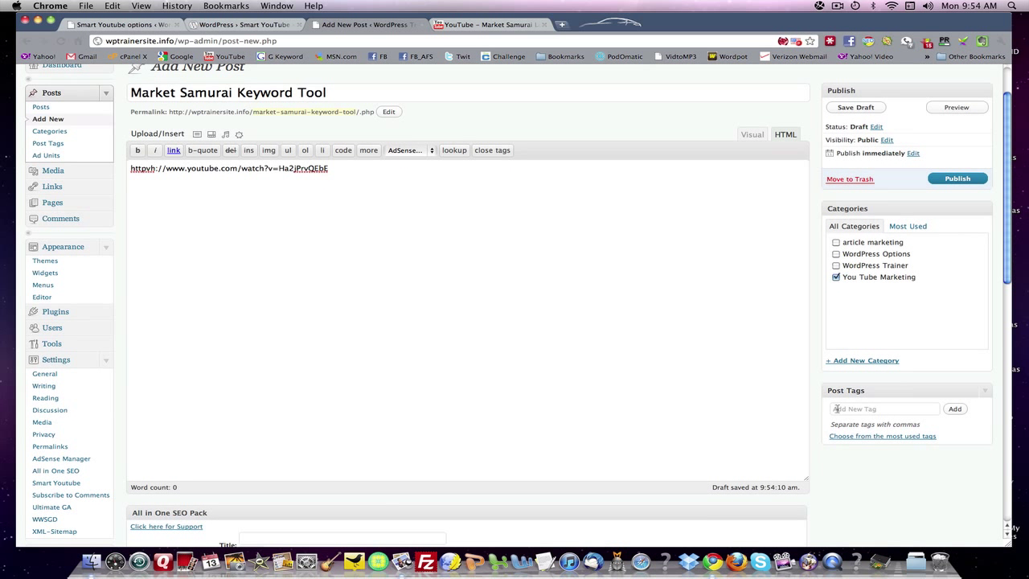
click(885, 408)
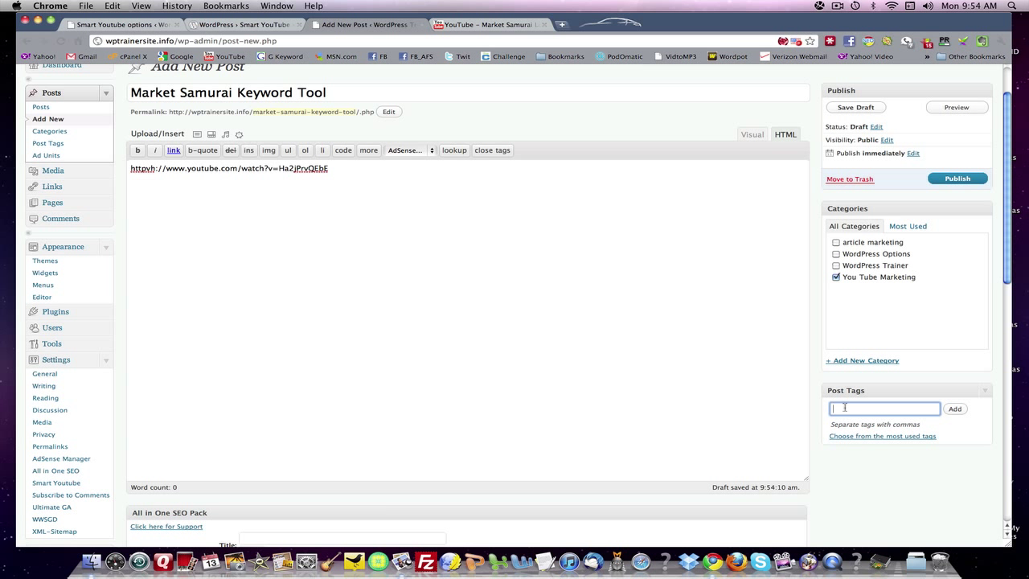
text(youtube marketing)
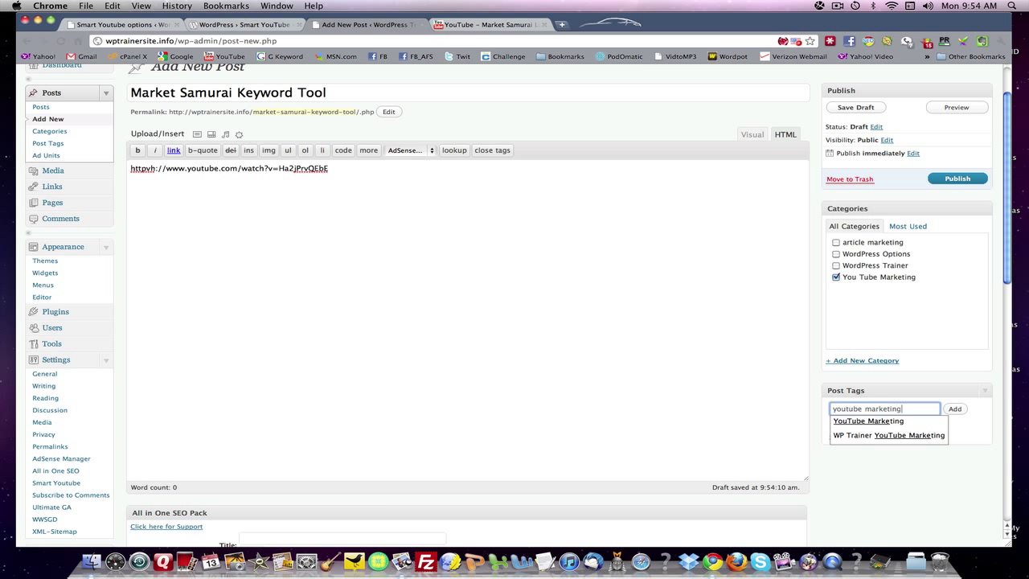
click(955, 408)
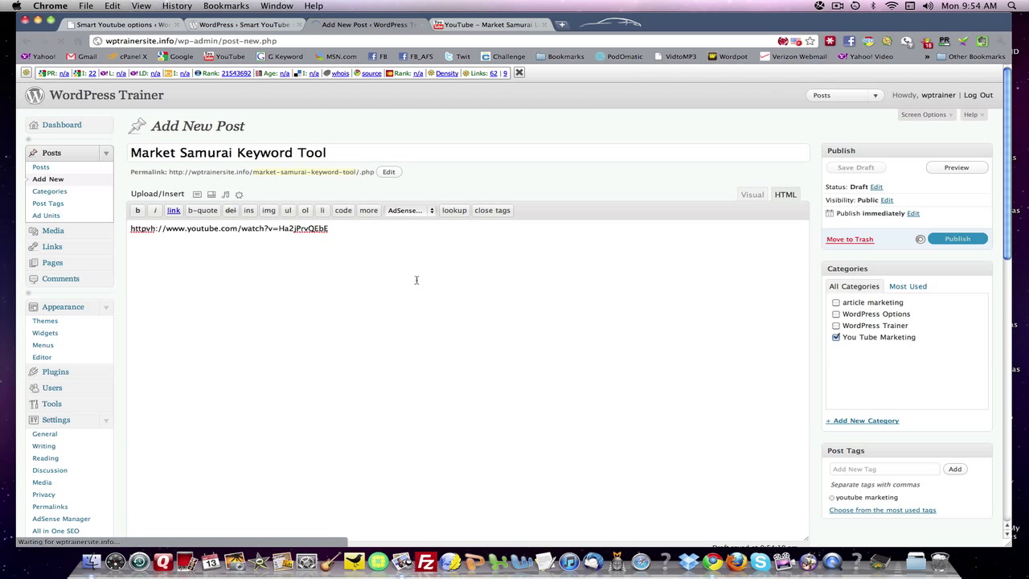
Preview the post on the site and play, then pause, the embedded HD video
click(955, 167)
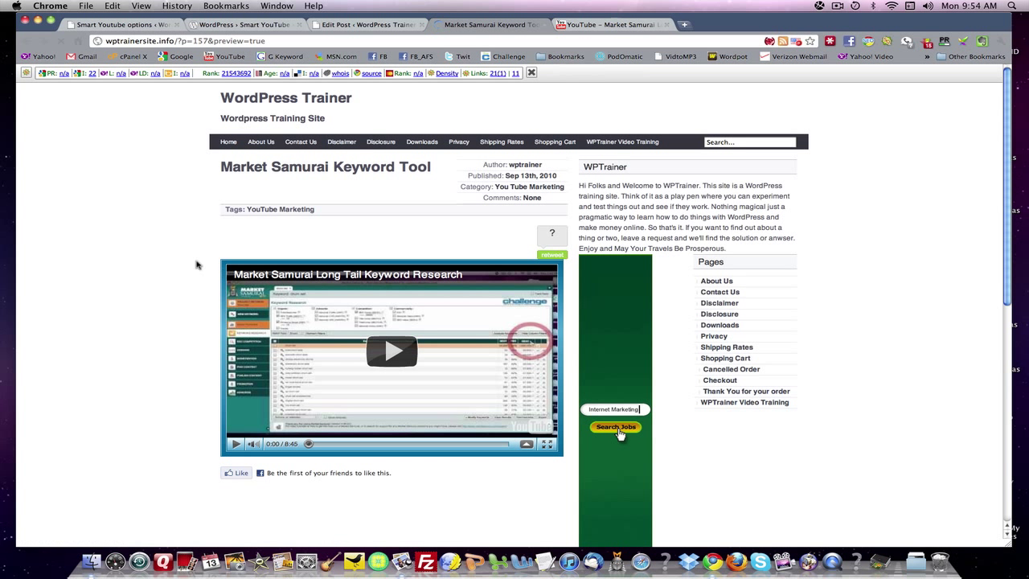
click(614, 428)
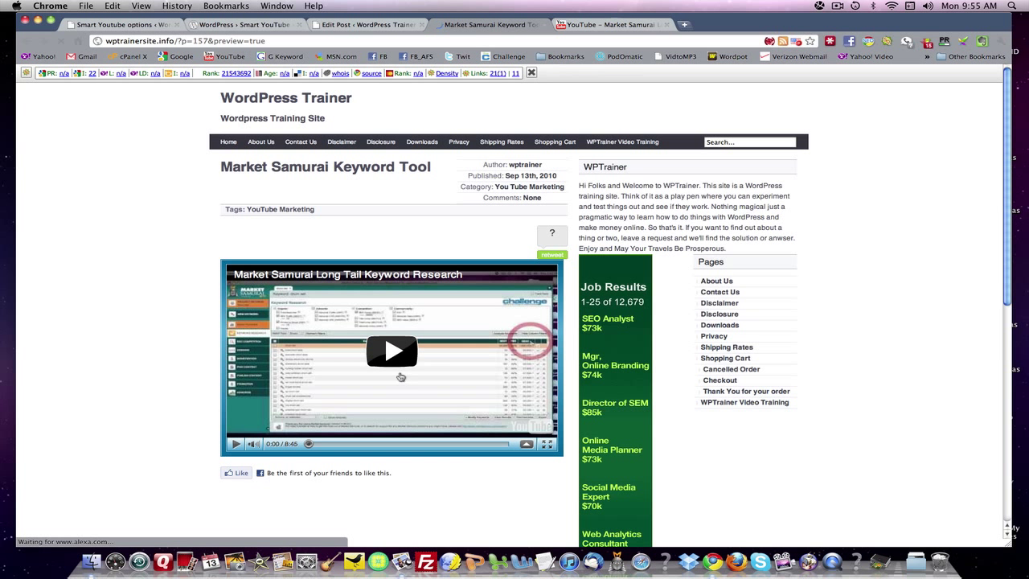
click(392, 351)
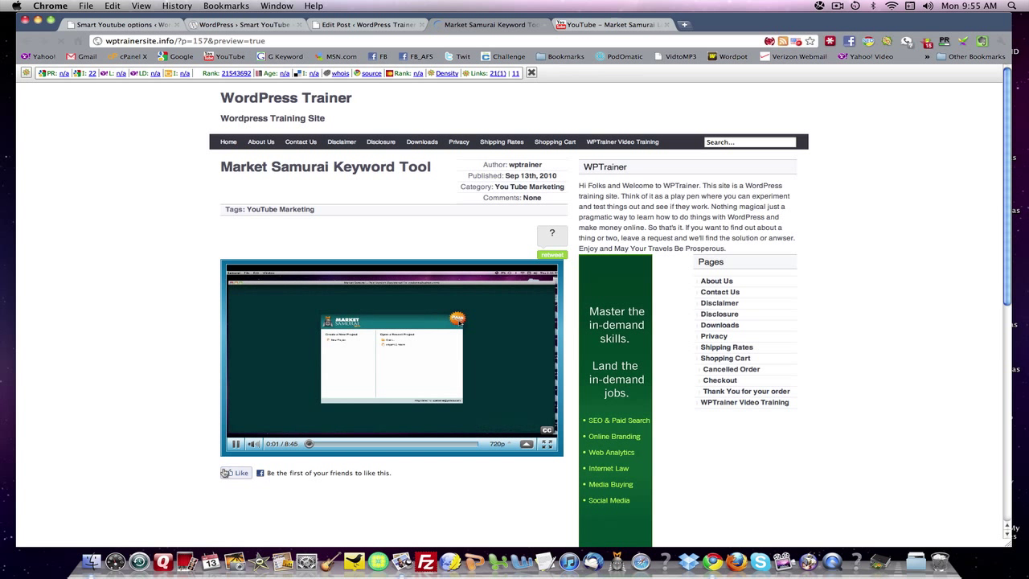
click(237, 443)
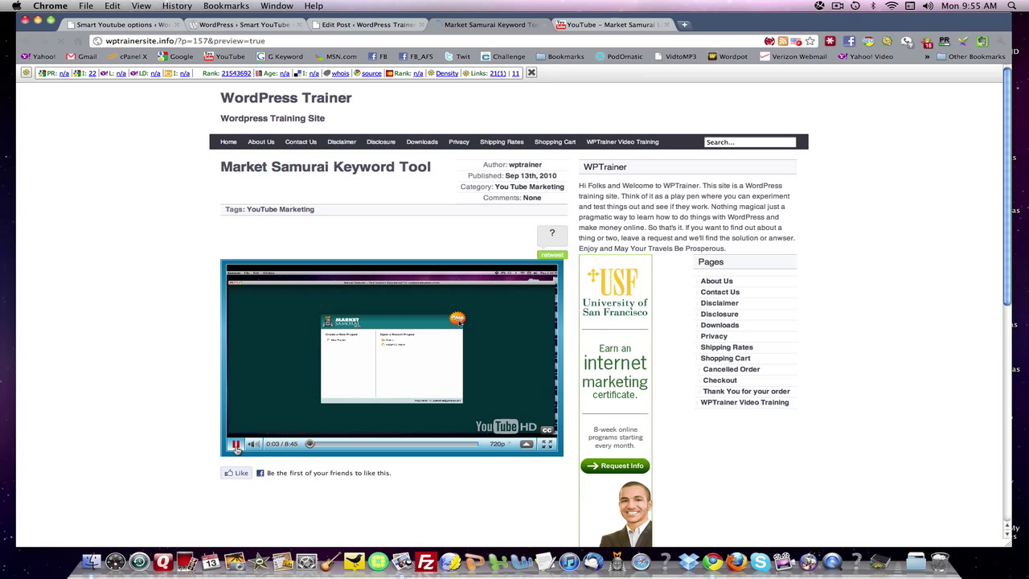
click(235, 443)
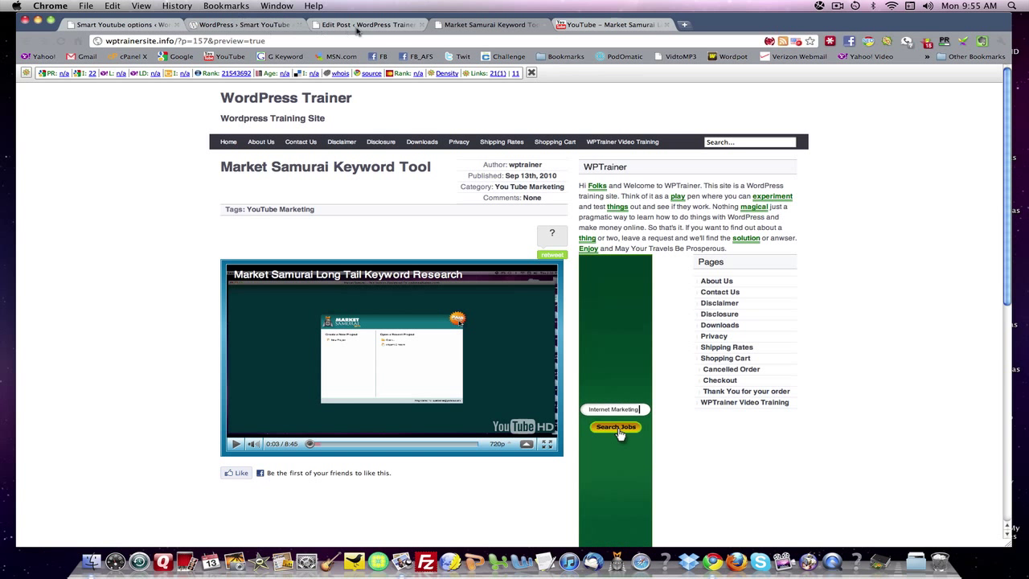
Leave the preview for the Edit Post screen and show the installed plugins list
click(366, 24)
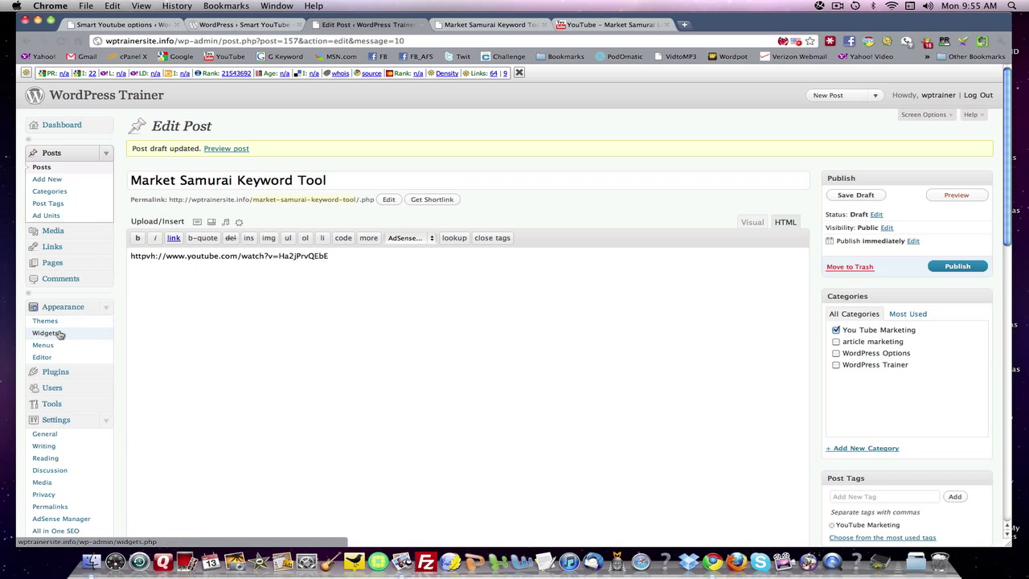
click(55, 371)
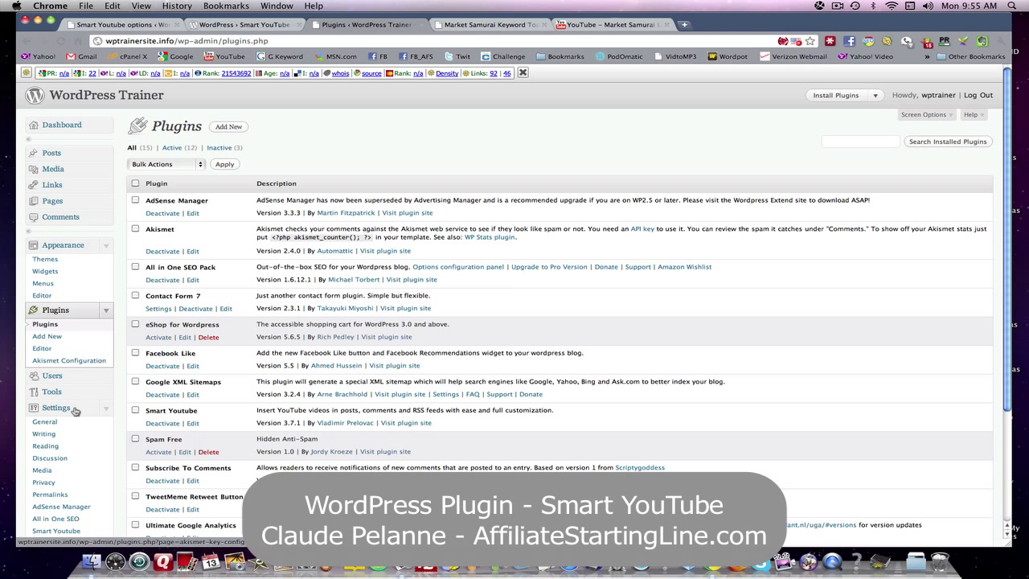
Show the Smart YouTube options page from Settings, with its usage instructions visible
click(56, 418)
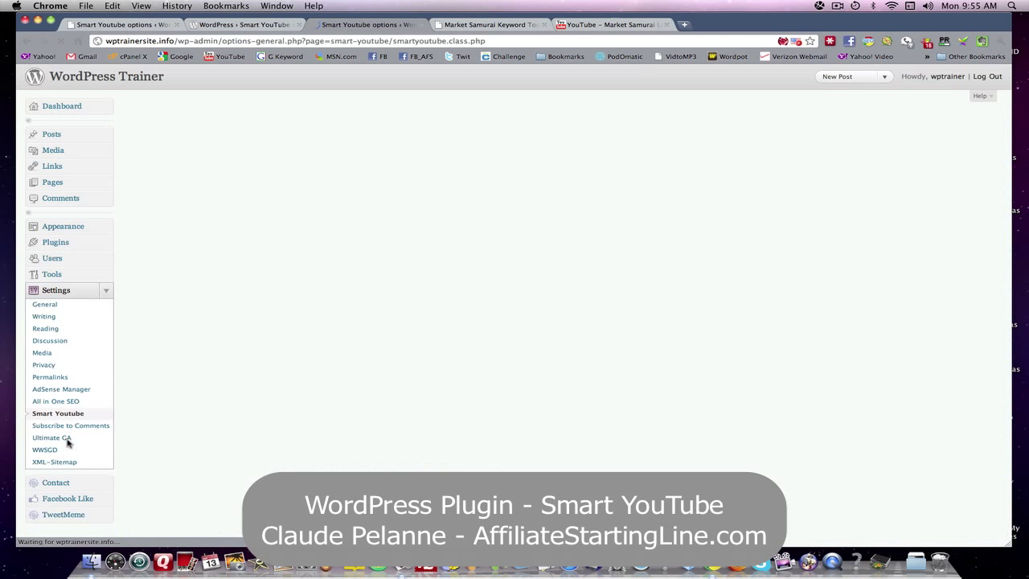
click(58, 412)
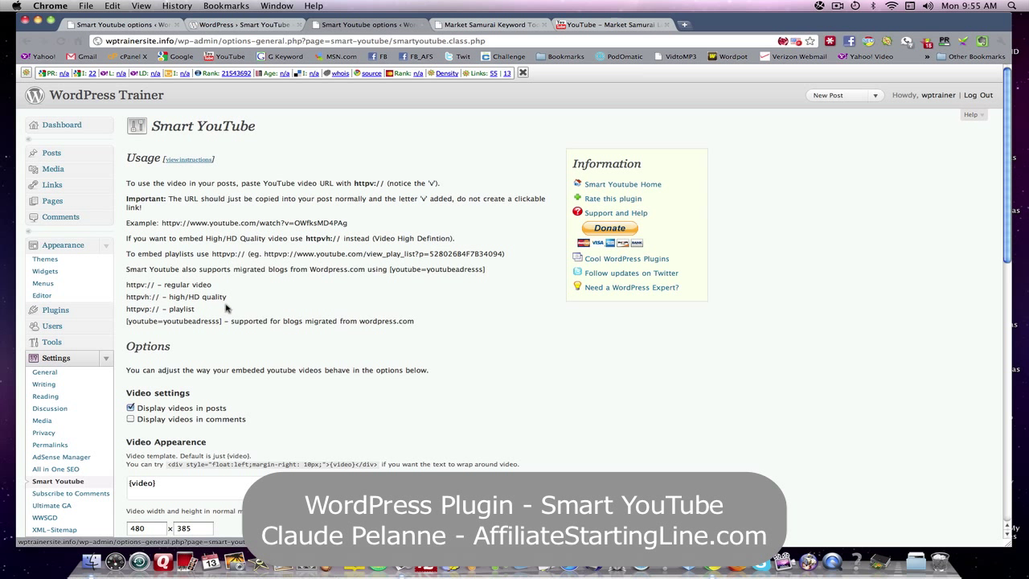
mouse_move(322, 251)
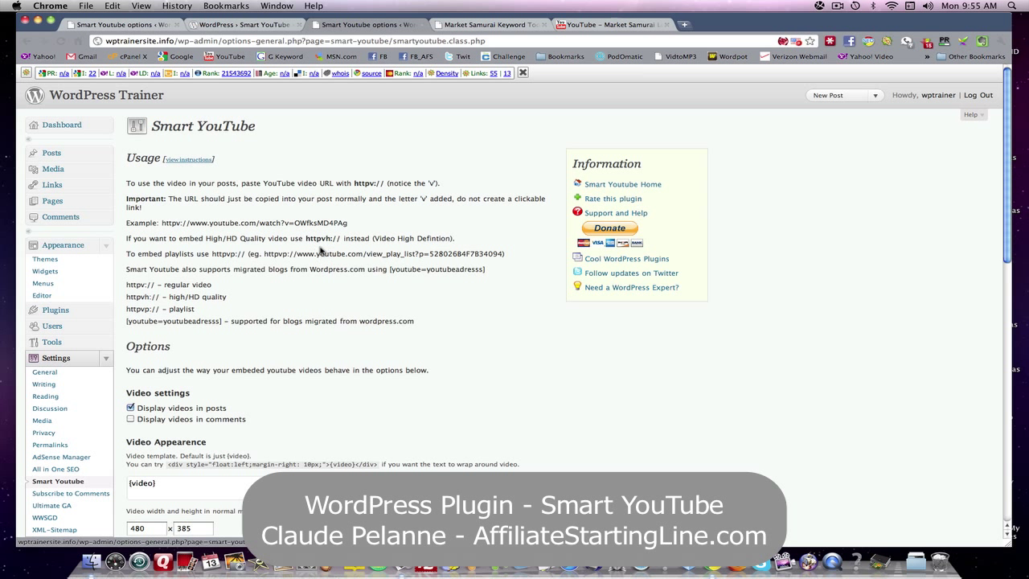
mouse_move(359, 191)
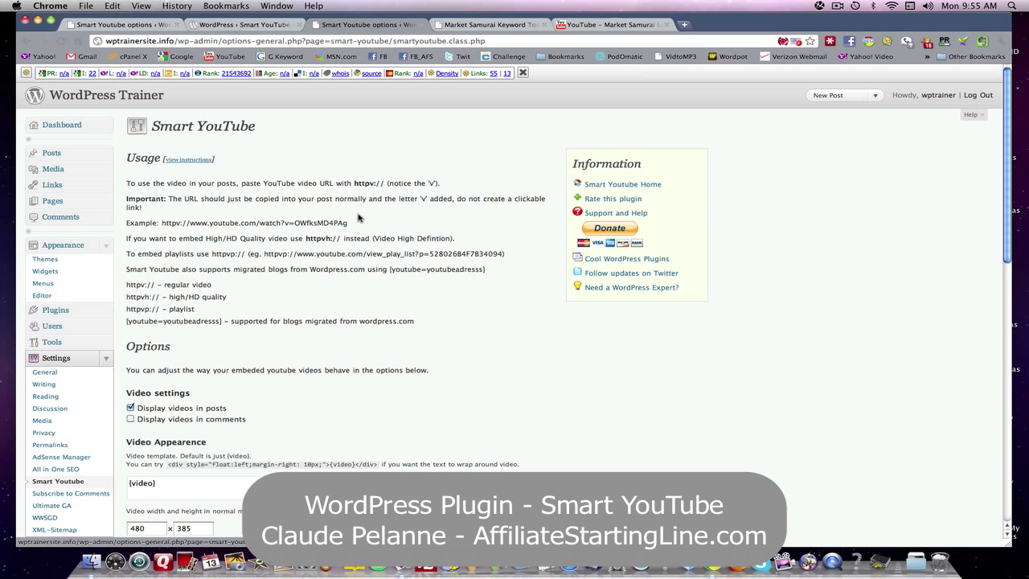
mouse_move(309, 247)
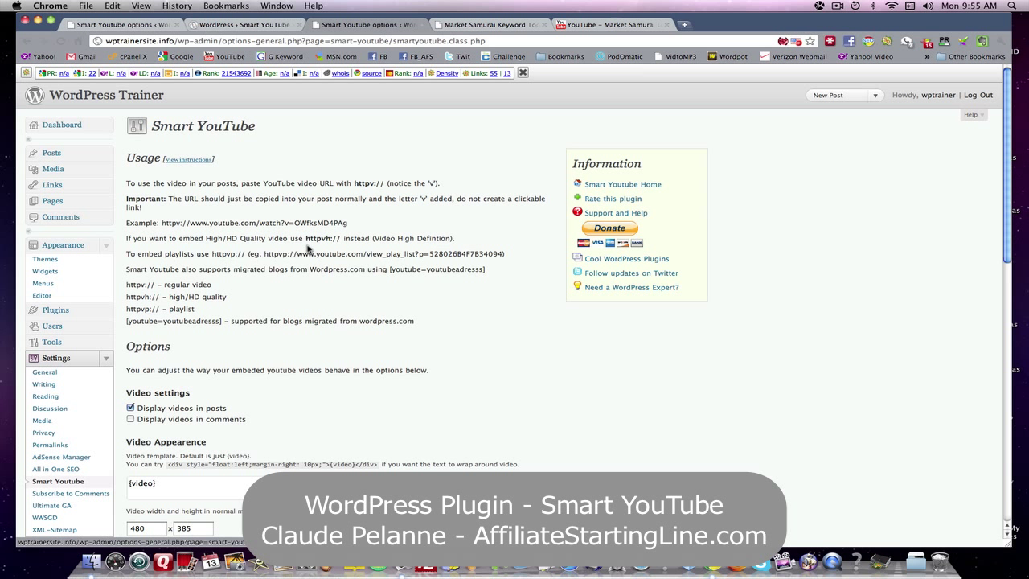
mouse_move(322, 249)
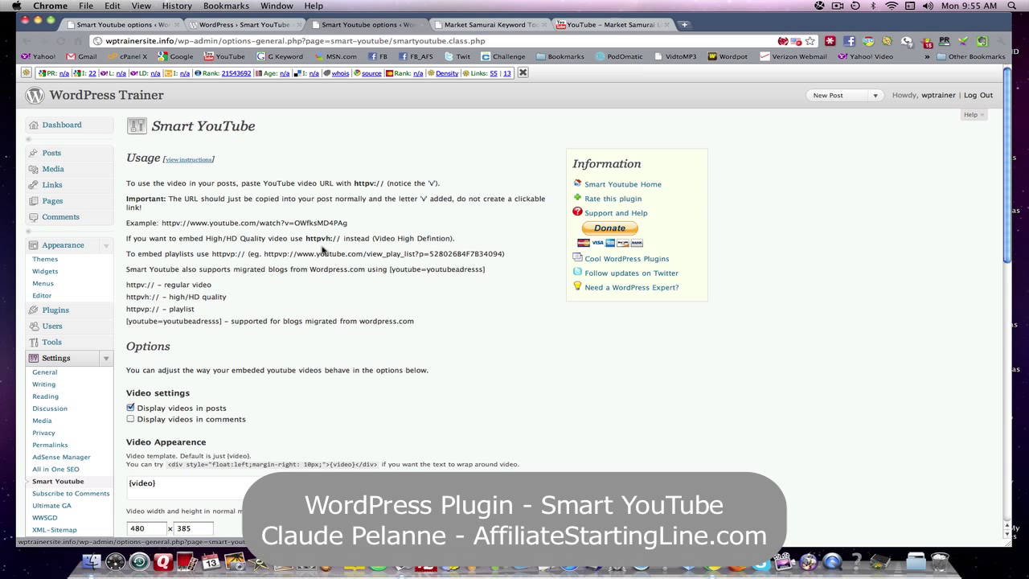